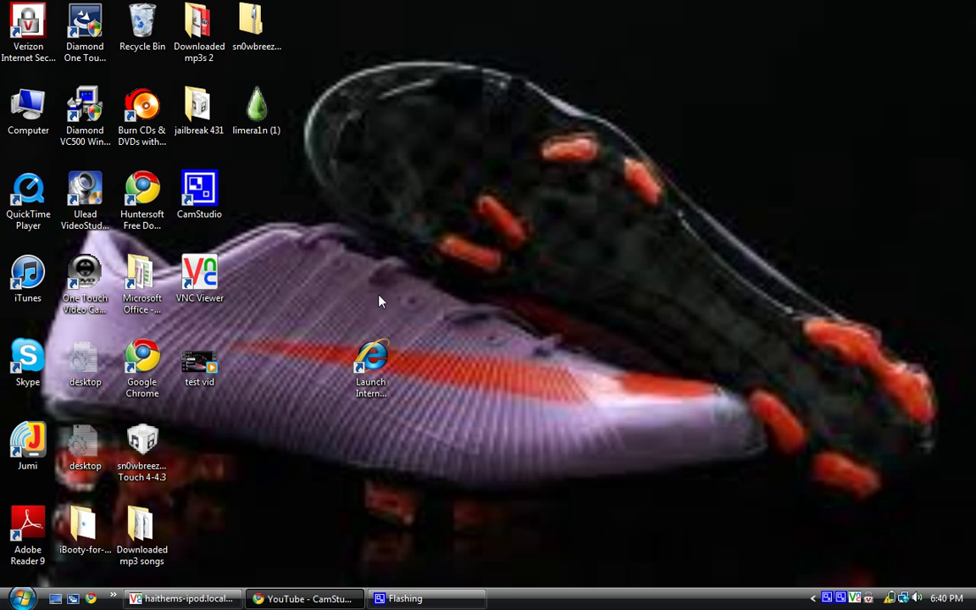
{"action": "mouse_move", "coordinate": [390, 309]}
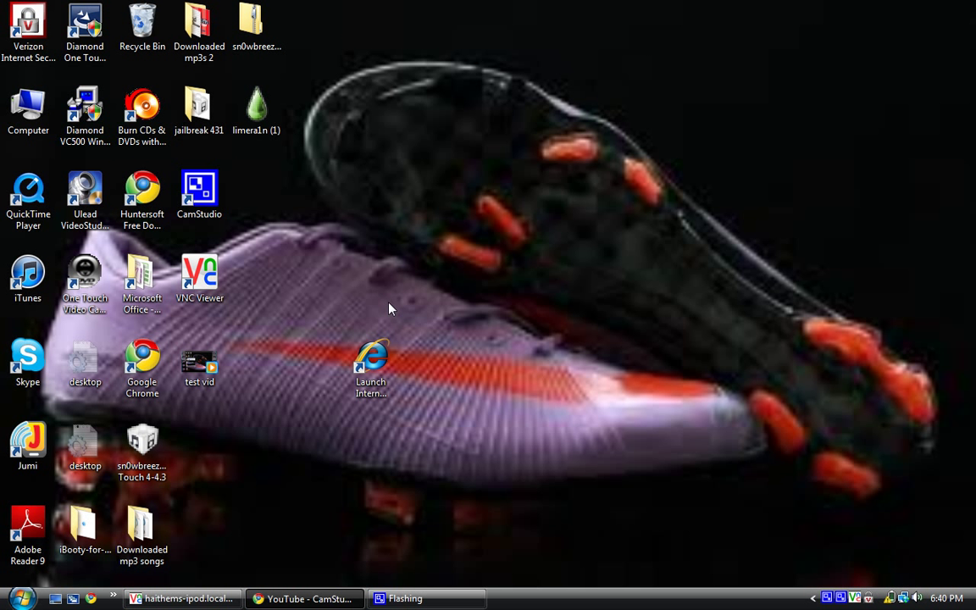
{"action": "mouse_move", "coordinate": [371, 314]}
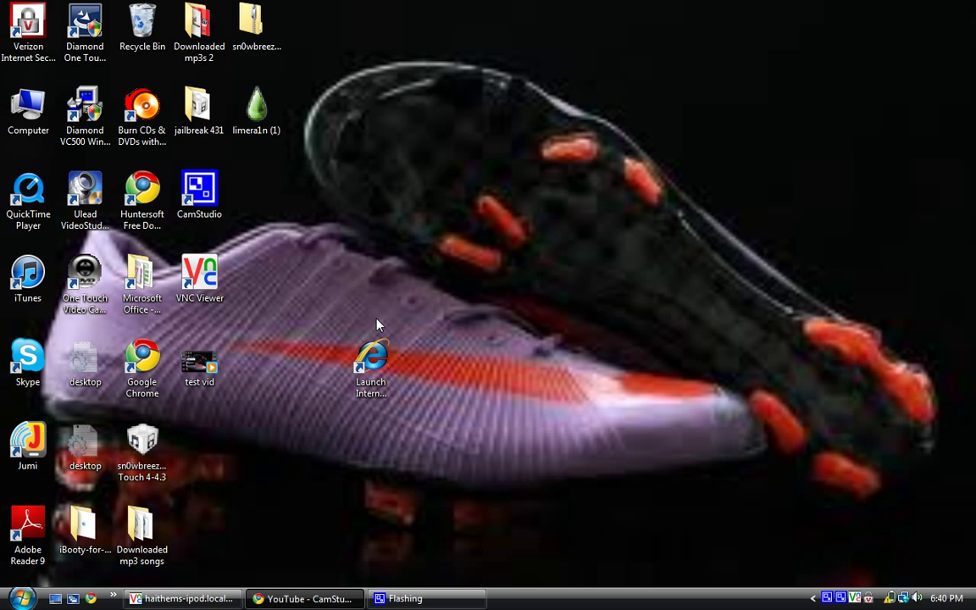
{"action": "mouse_move", "coordinate": [376, 331]}
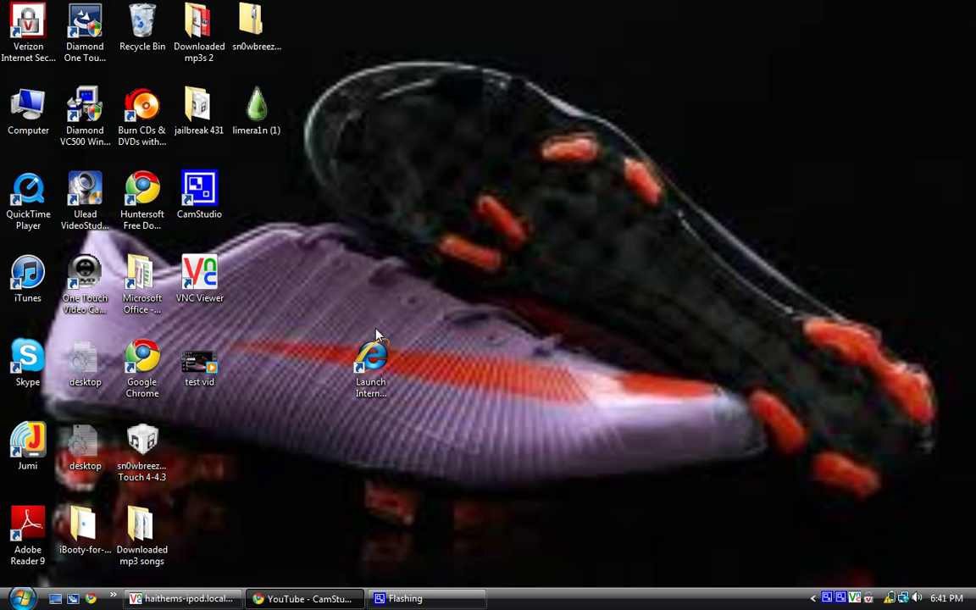
{"action": "mouse_move", "coordinate": [383, 335]}
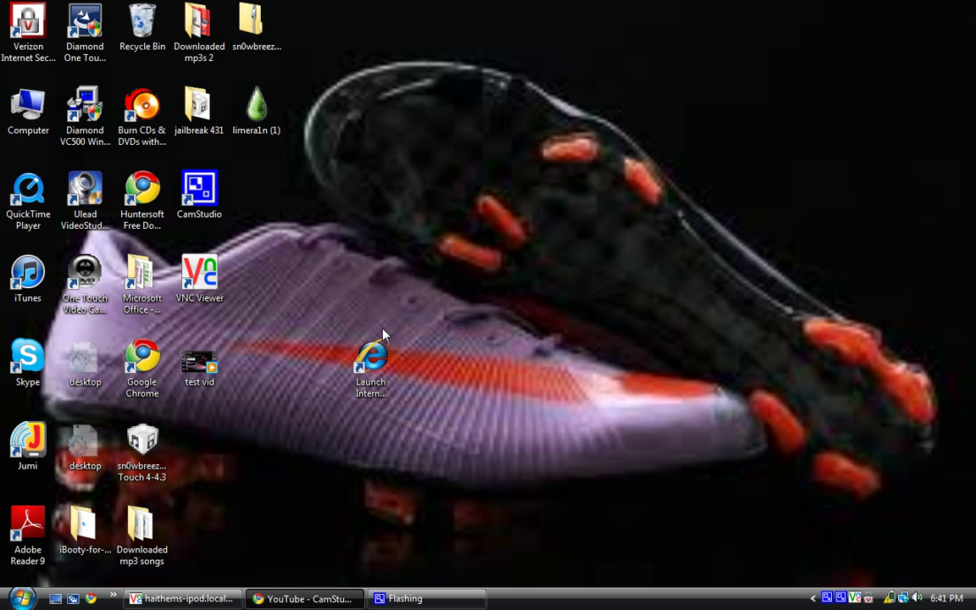
{"action": "mouse_move", "coordinate": [410, 379]}
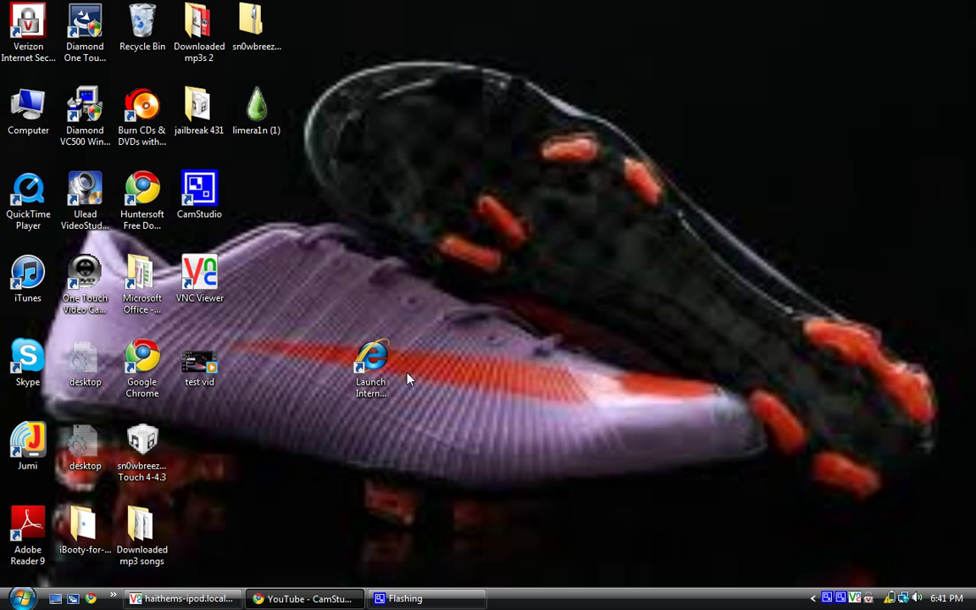
{"action": "mouse_move", "coordinate": [393, 568]}
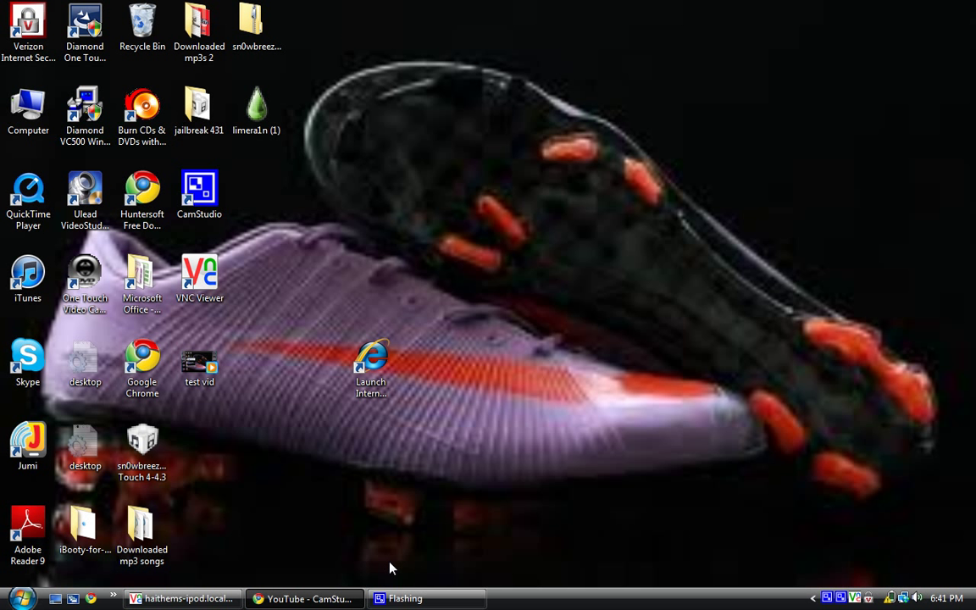
{"action": "mouse_move", "coordinate": [383, 545]}
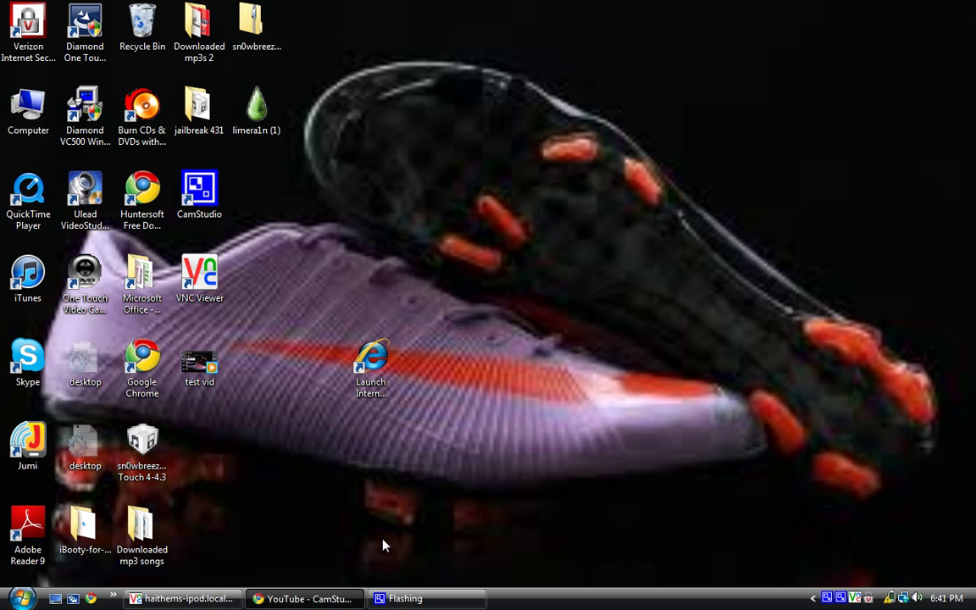
{"action": "mouse_move", "coordinate": [227, 576]}
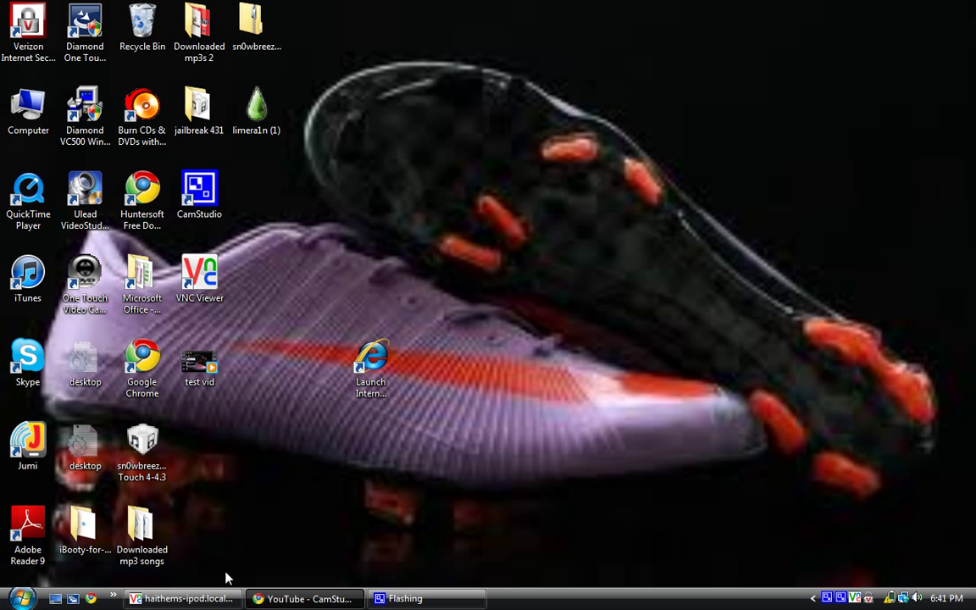
Reconnect the VNC session to the iPod at 192.168.1.2, showing its App Store search.
{"action": "left_click", "coordinate": [179, 598]}
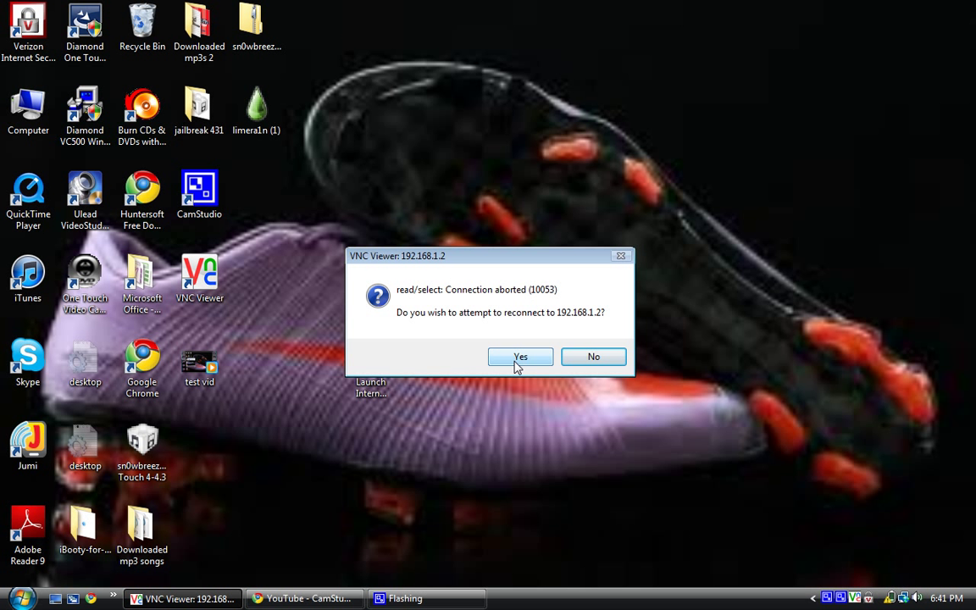
{"action": "left_click", "coordinate": [593, 356]}
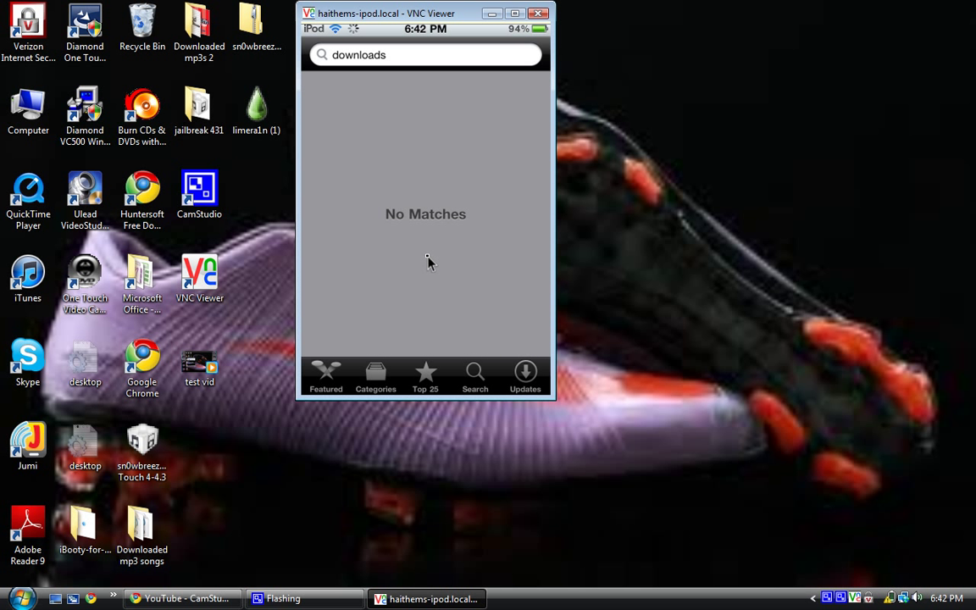
Search the App Store for a download manager and launch the downloader app to its Browser tab.
{"action": "left_click", "coordinate": [424, 54]}
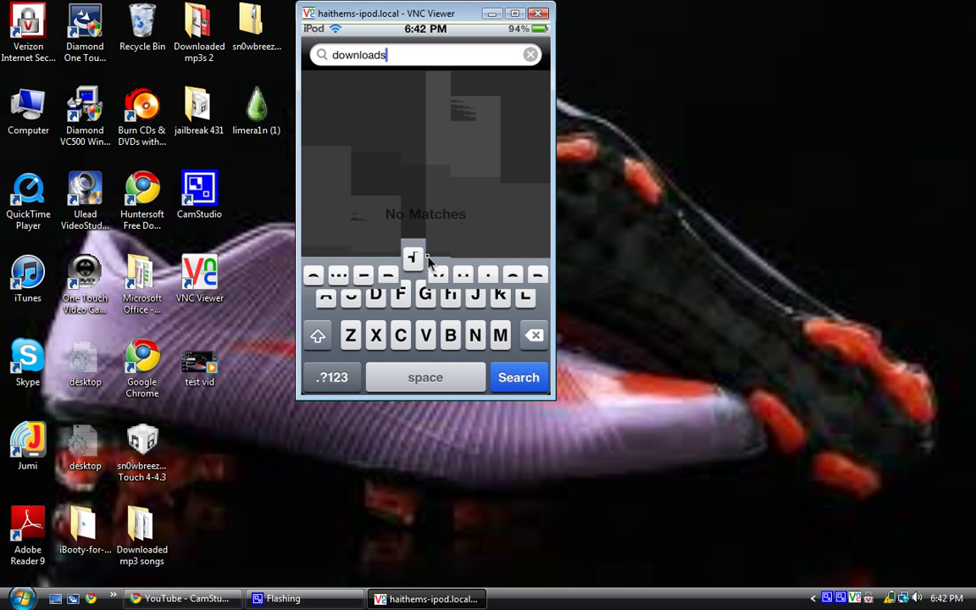
{"action": "left_click", "coordinate": [519, 376]}
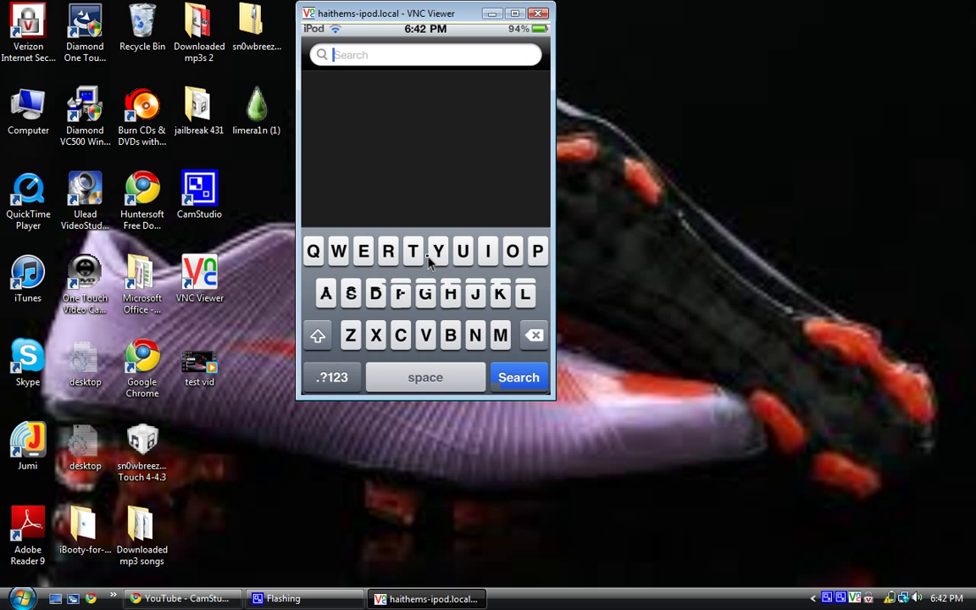
{"action": "left_click", "coordinate": [363, 251]}
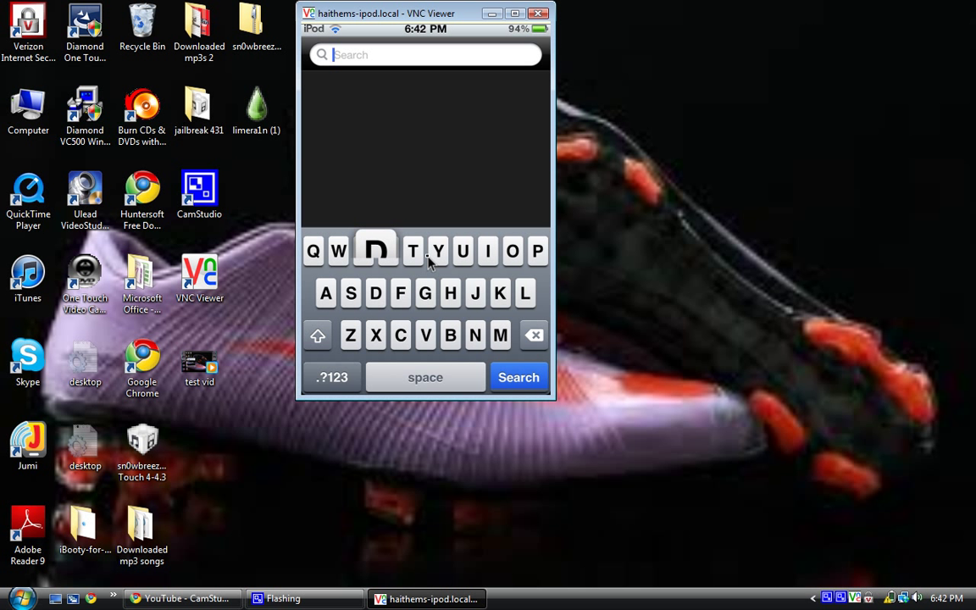
{"action": "type", "text": "down"}
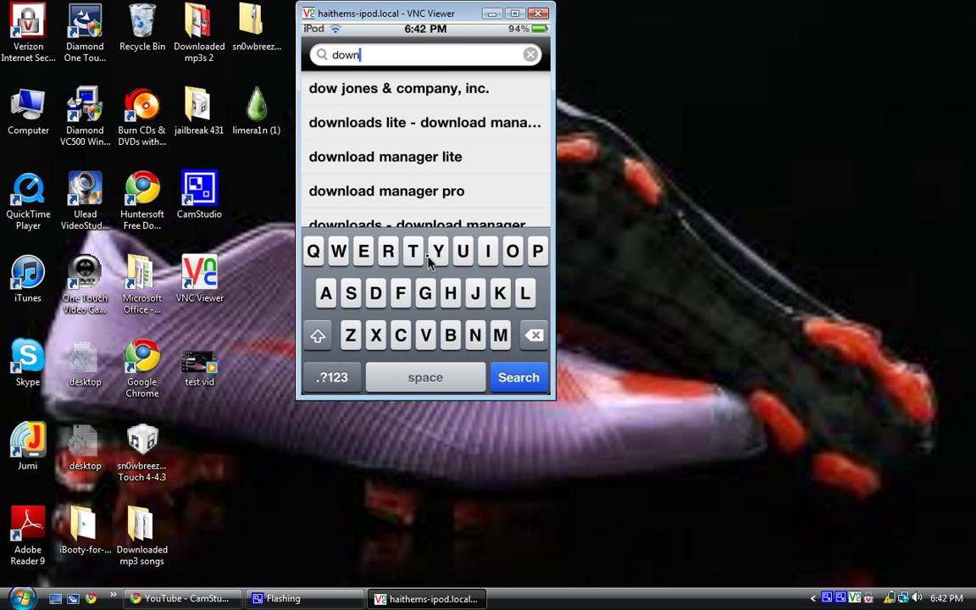
{"action": "type", "text": "load manager pro"}
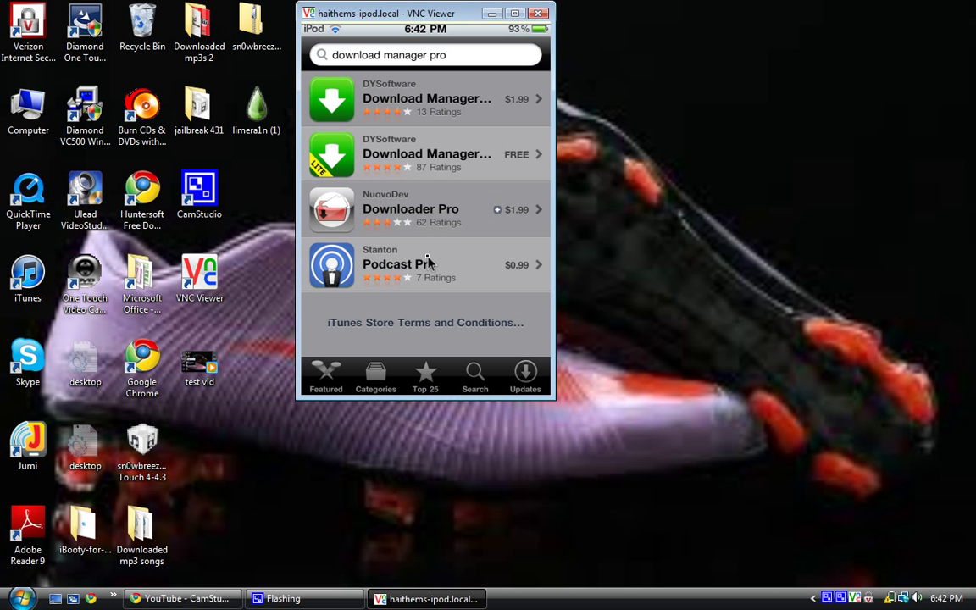
{"action": "left_click", "coordinate": [423, 54]}
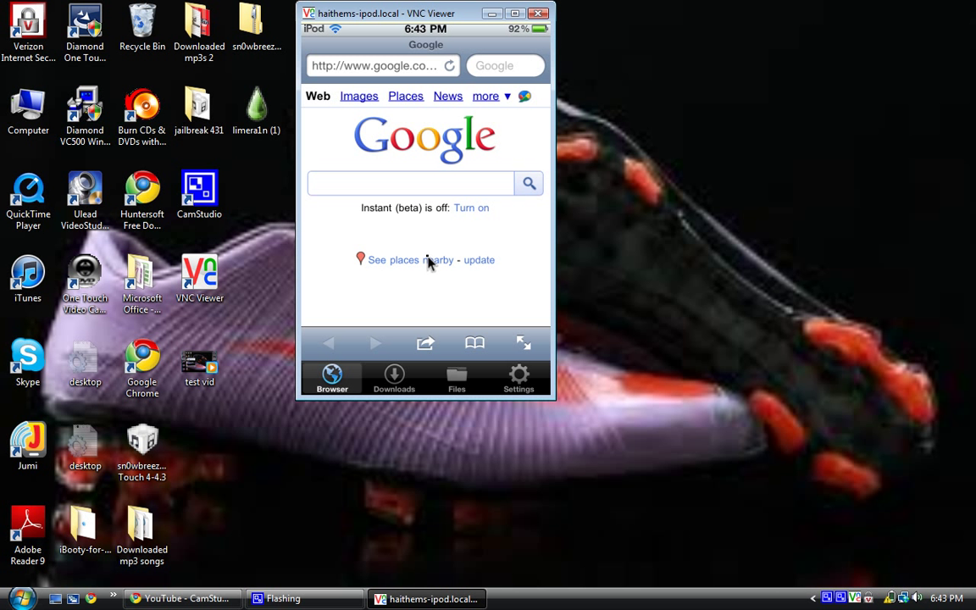
{"action": "left_click", "coordinate": [381, 65]}
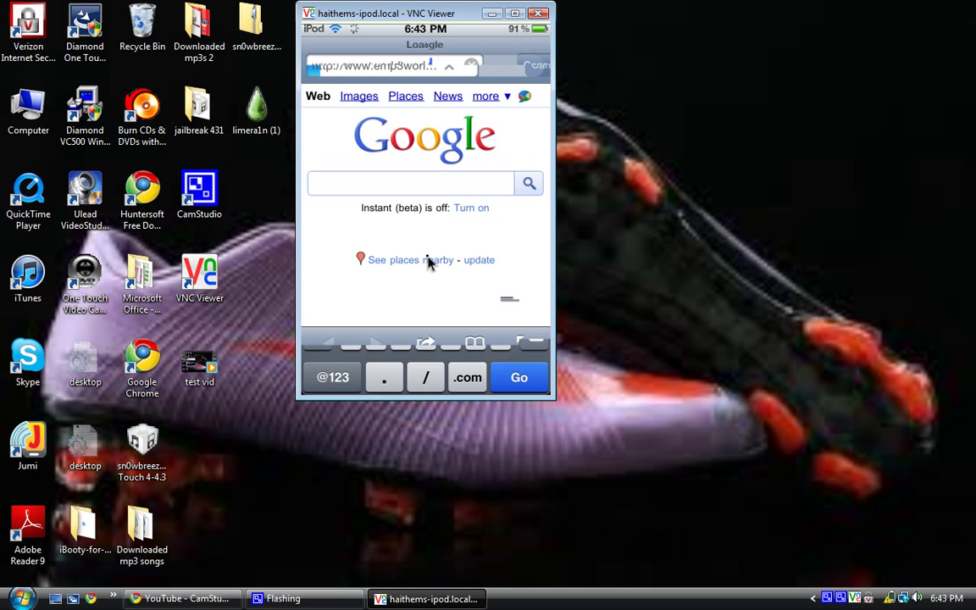
{"action": "left_click", "coordinate": [518, 376]}
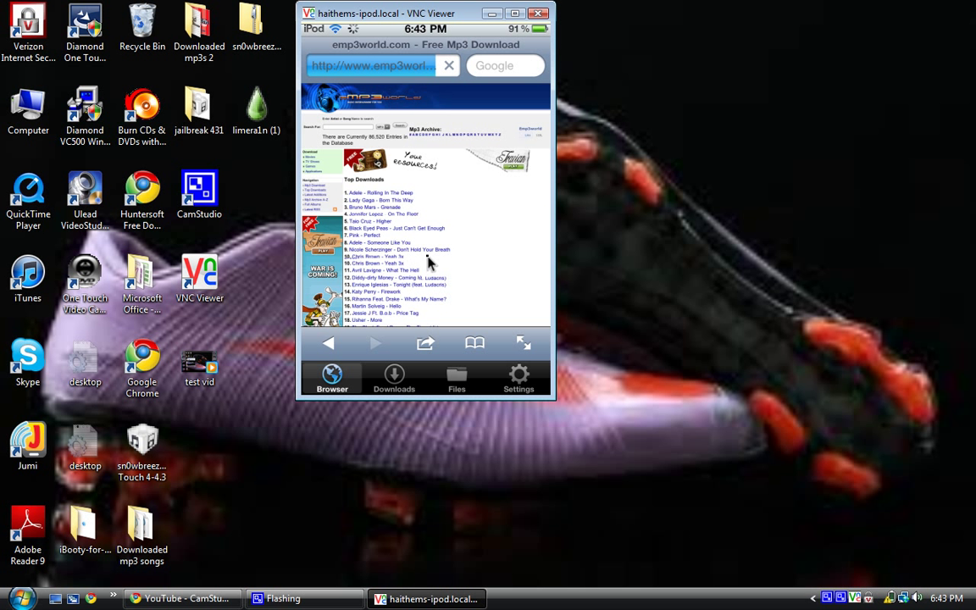
{"action": "scroll", "scroll_direction": "down", "scroll_amount": 3}
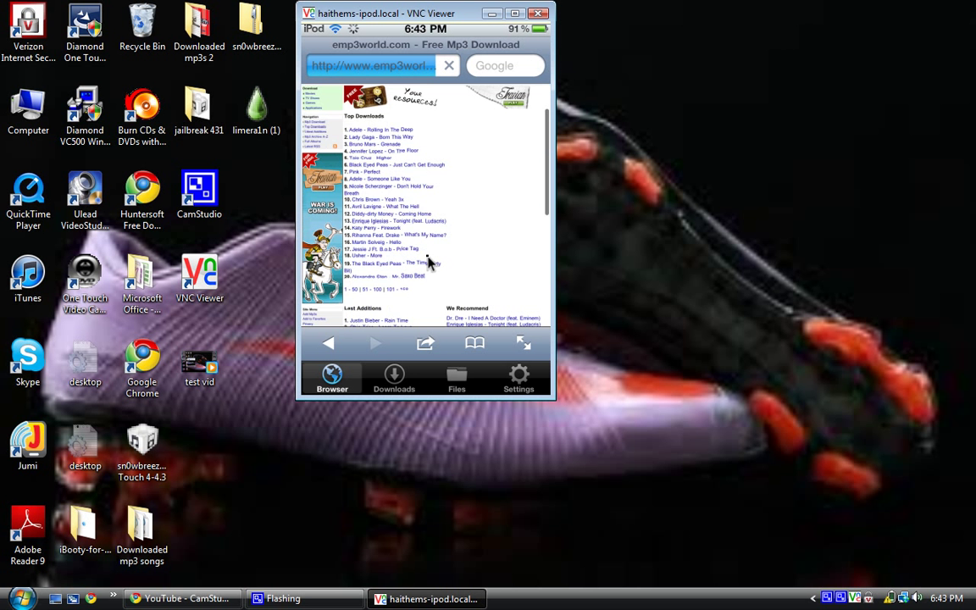
{"action": "scroll", "scroll_direction": "down", "scroll_amount": 3}
{"action": "type", "text": "I need a d"}
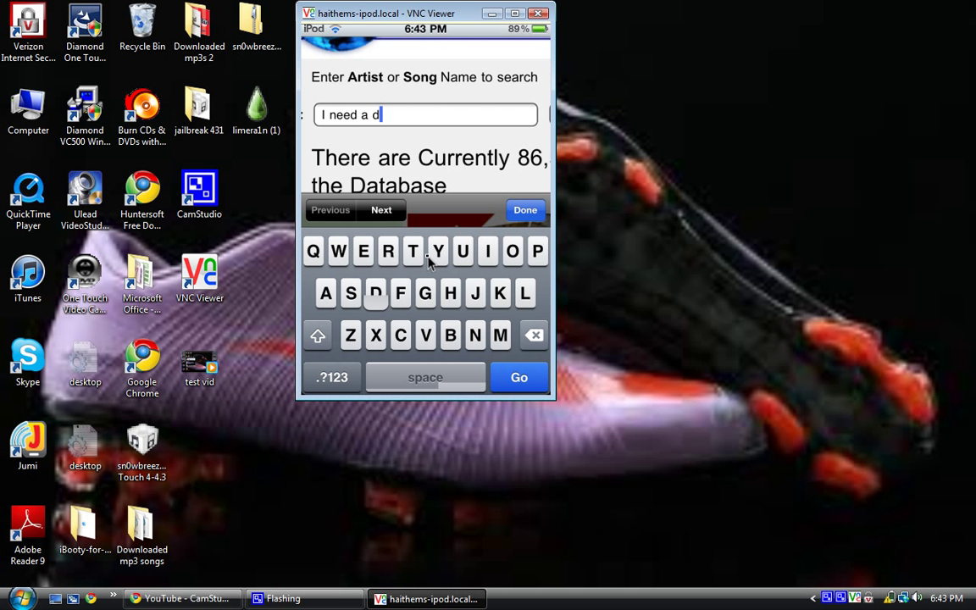
Search emp3world for 'I need a doctor eminem' to list matching MP3s.
{"action": "type", "text": "octor"}
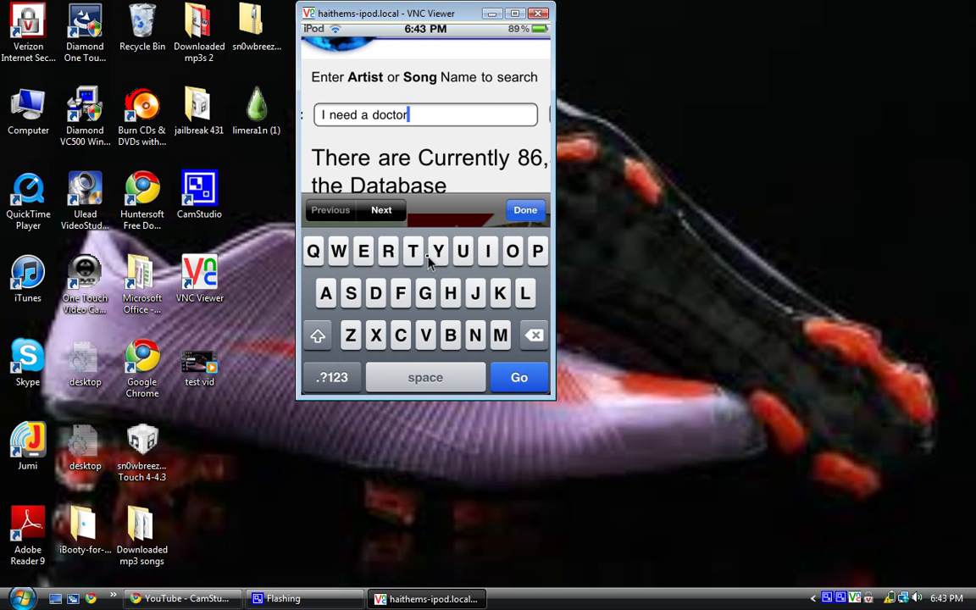
{"action": "type", "text": "emi"}
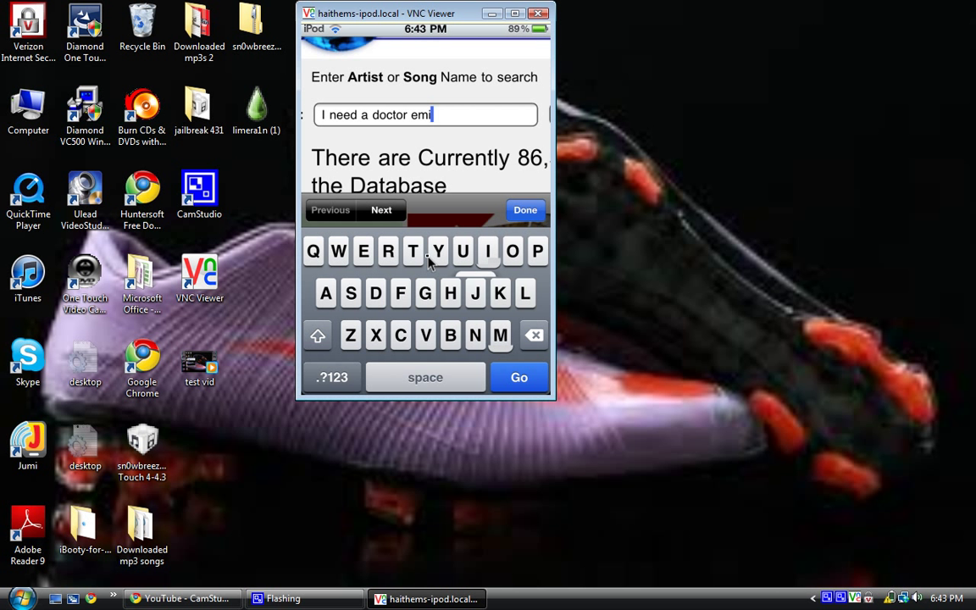
{"action": "type", "text": "nem"}
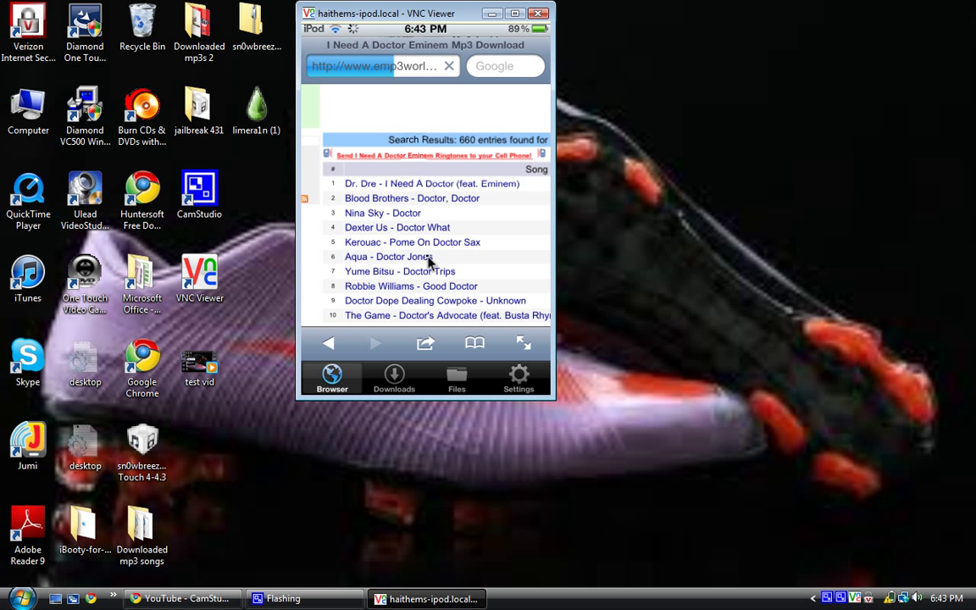
Queue the I Need A Doctor preview.mp3 for download and view the downloads list.
{"action": "left_click", "coordinate": [432, 183]}
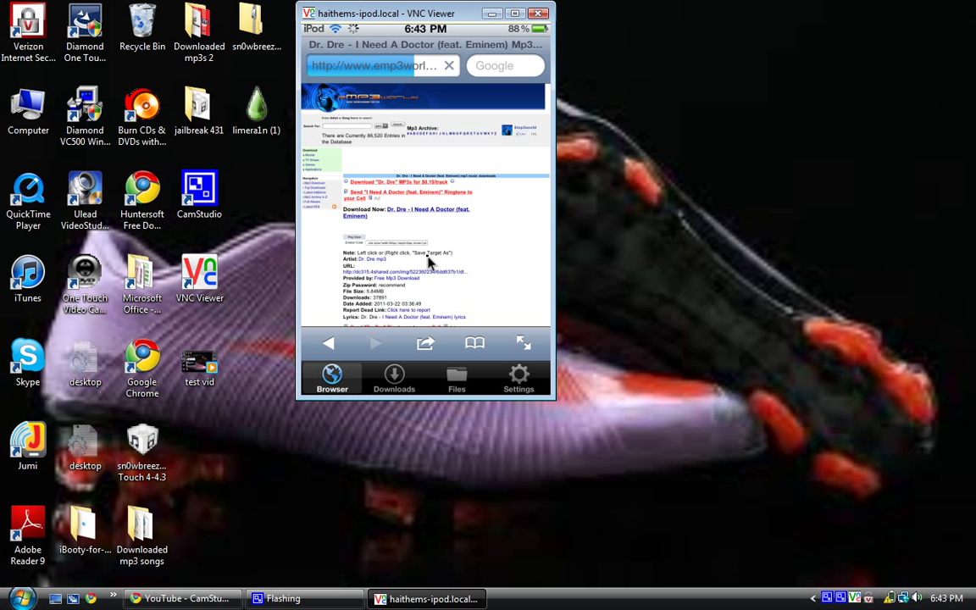
{"action": "left_click", "coordinate": [407, 210]}
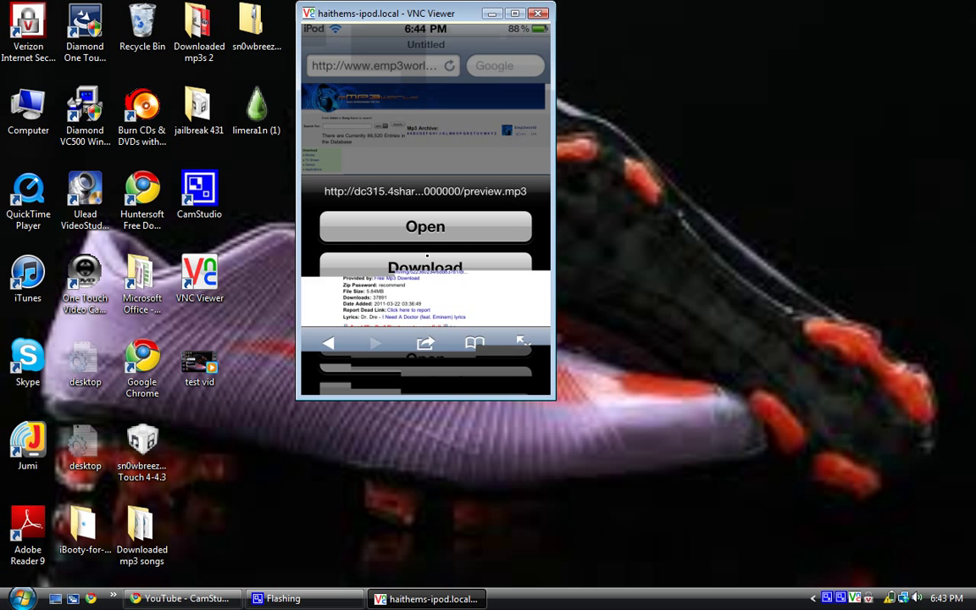
{"action": "left_click", "coordinate": [424, 263]}
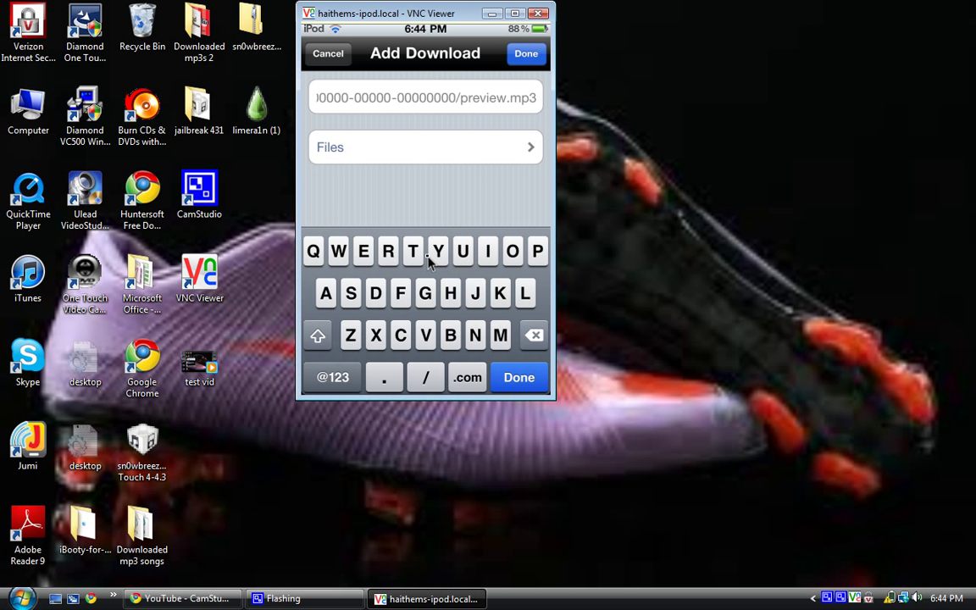
{"action": "left_click", "coordinate": [329, 53]}
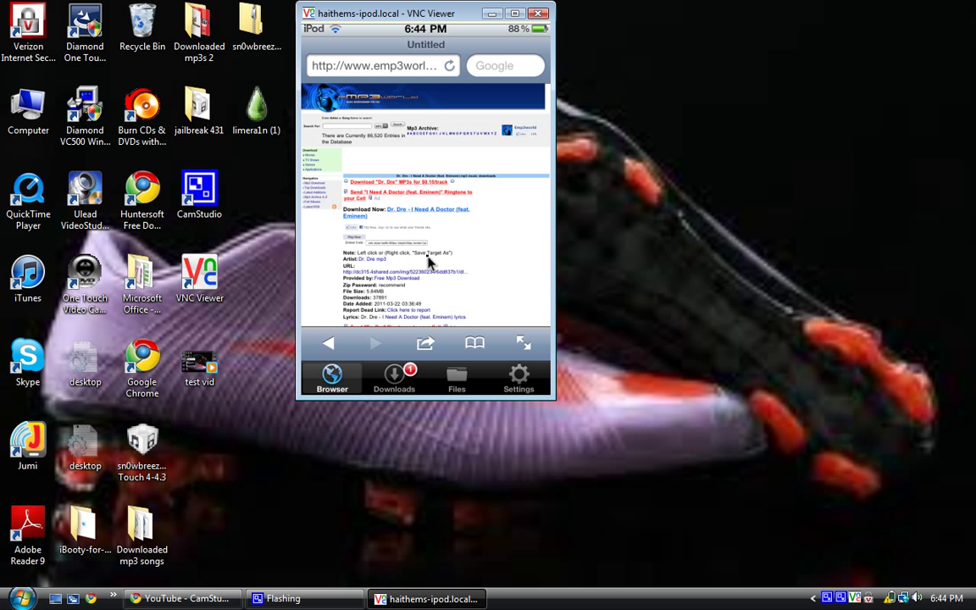
{"action": "left_click", "coordinate": [393, 377]}
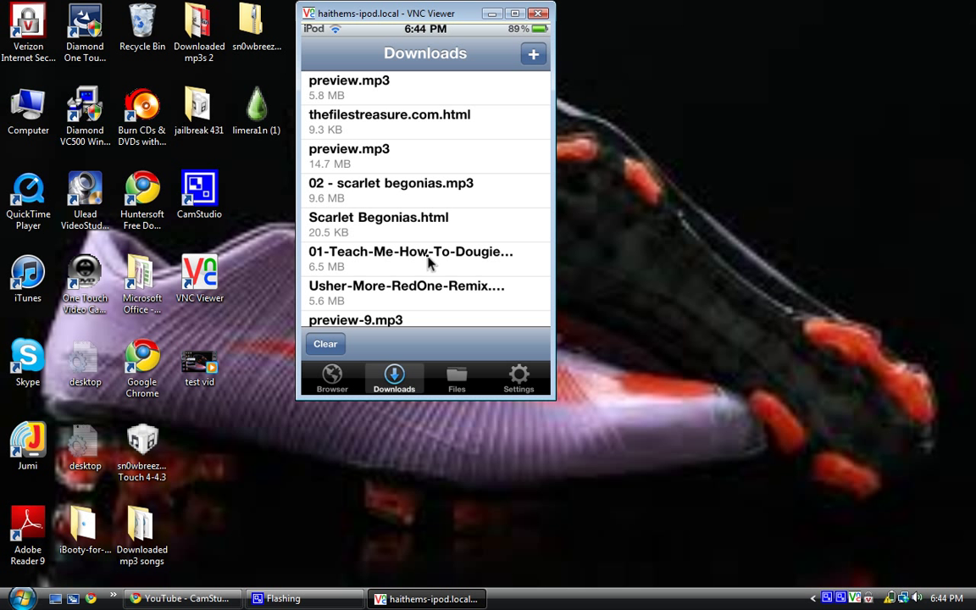
Show the iPod's saved Files list containing preview.mp3, dismissing the AutoPlay prompt.
{"action": "left_click", "coordinate": [458, 376]}
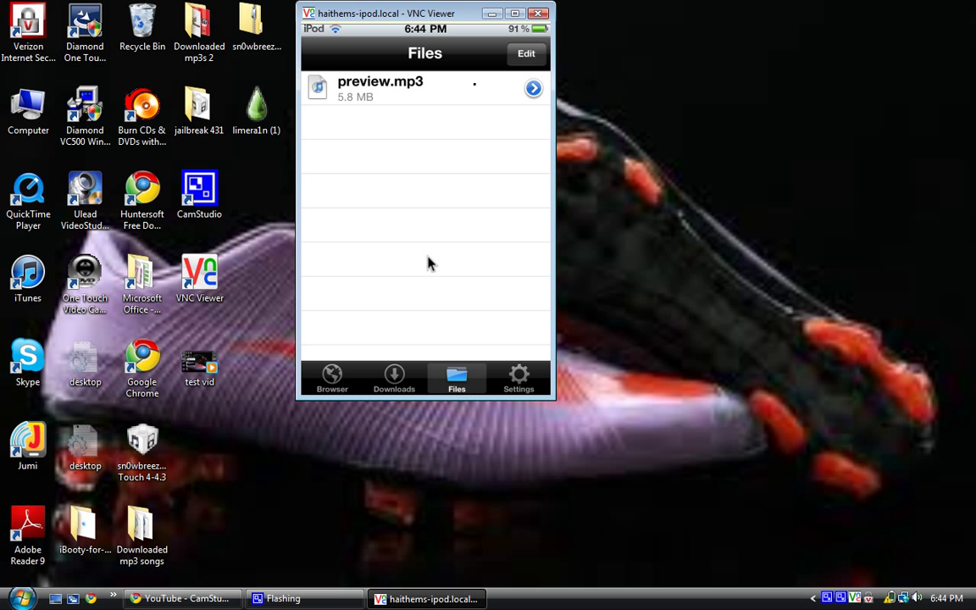
{"action": "mouse_move", "coordinate": [485, 105]}
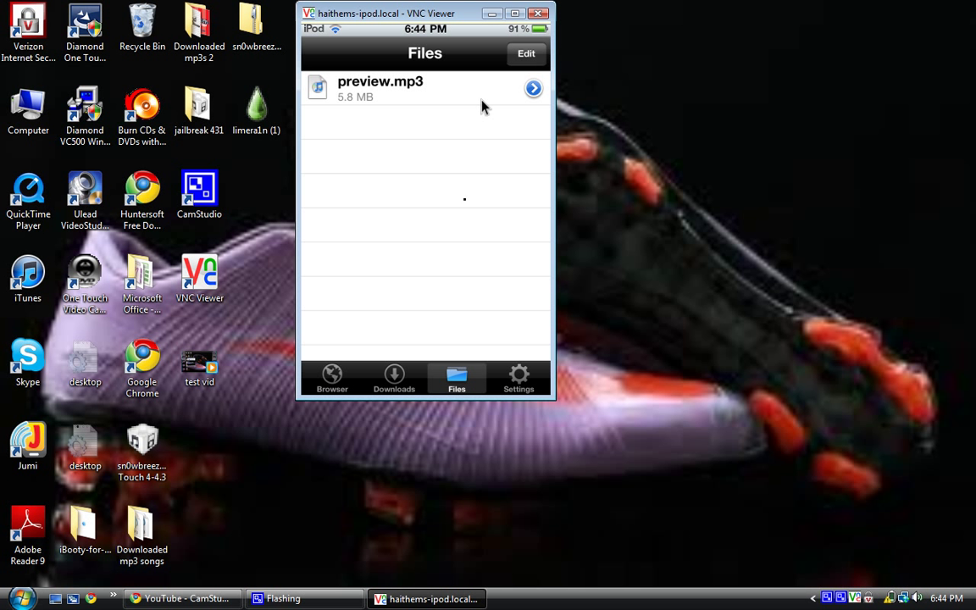
{"action": "mouse_move", "coordinate": [468, 207]}
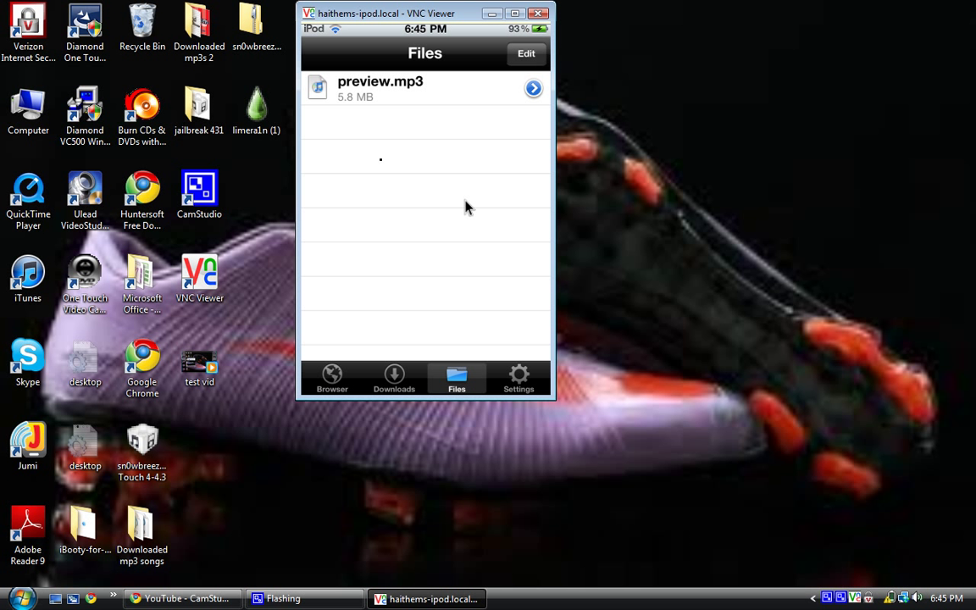
{"action": "mouse_move", "coordinate": [398, 110]}
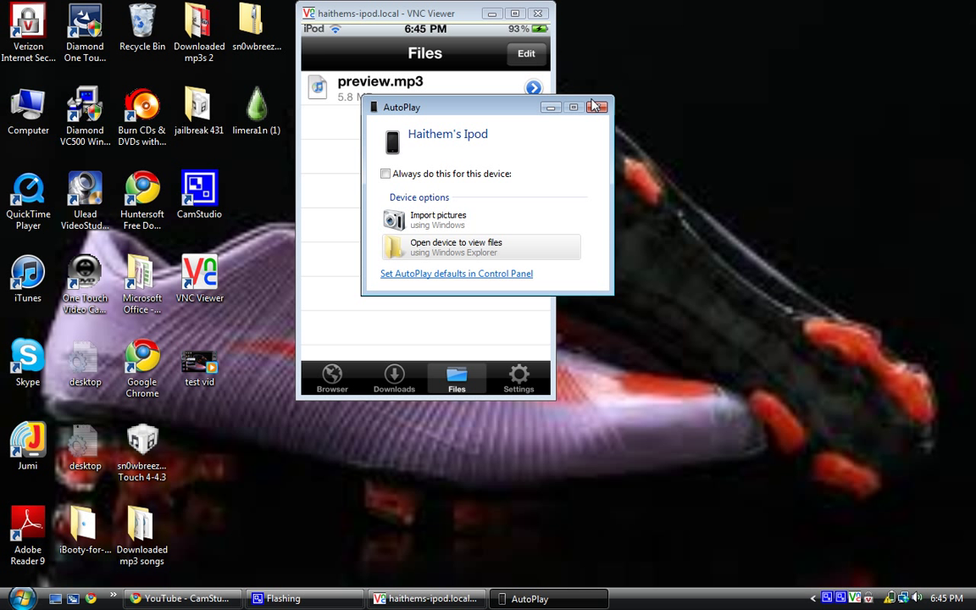
{"action": "left_click", "coordinate": [597, 106]}
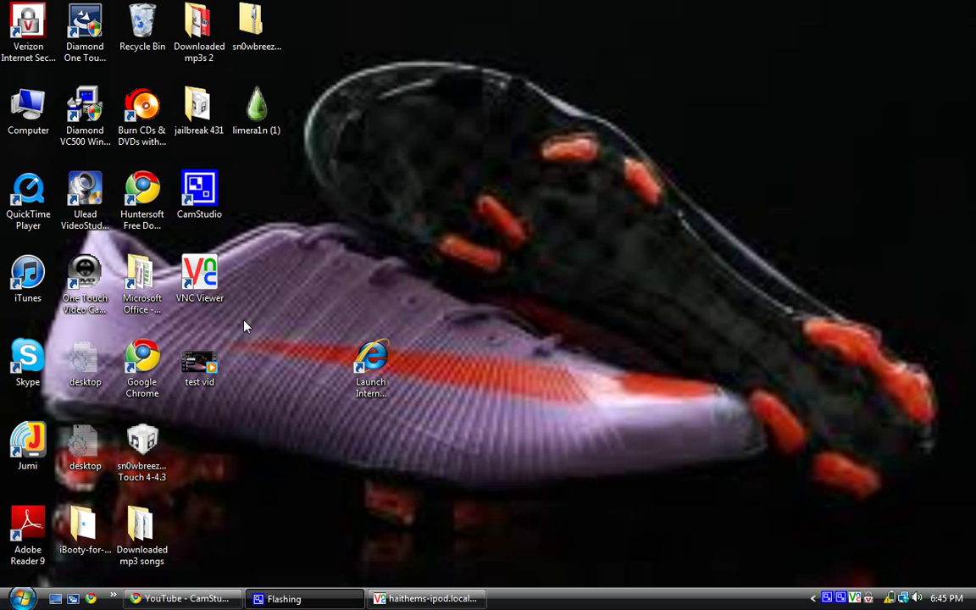
{"action": "mouse_move", "coordinate": [250, 425]}
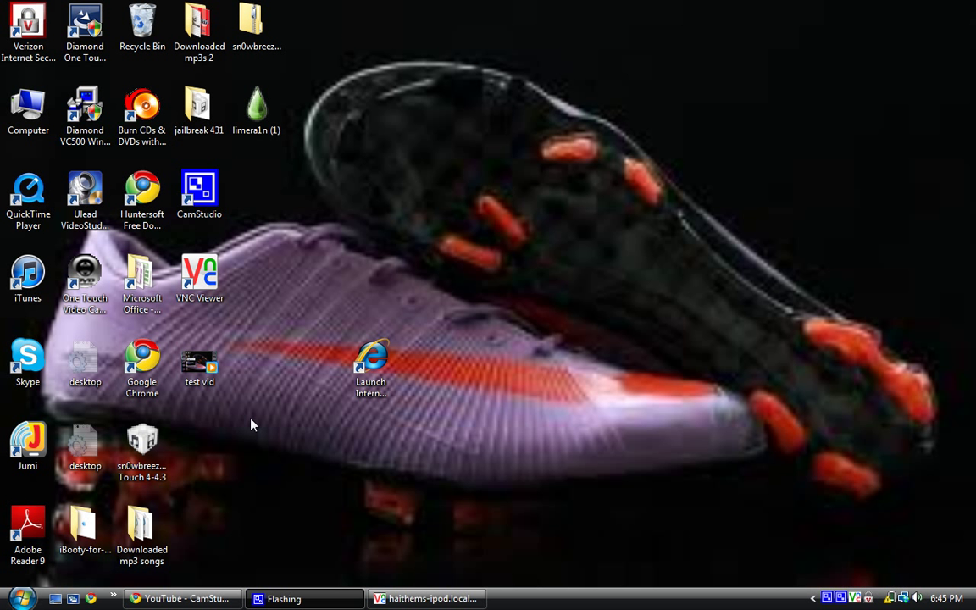
{"action": "mouse_move", "coordinate": [189, 478]}
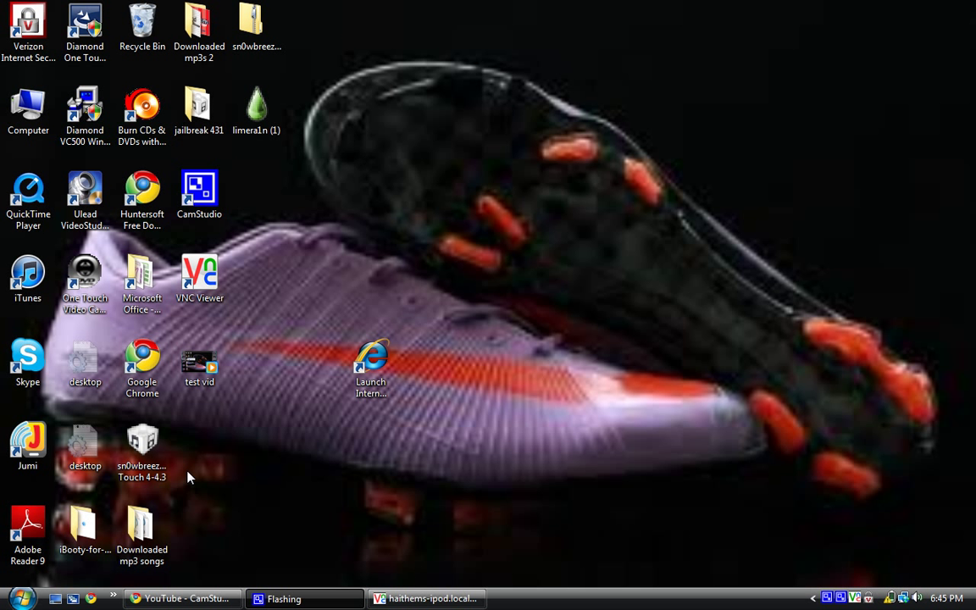
{"action": "mouse_move", "coordinate": [282, 238]}
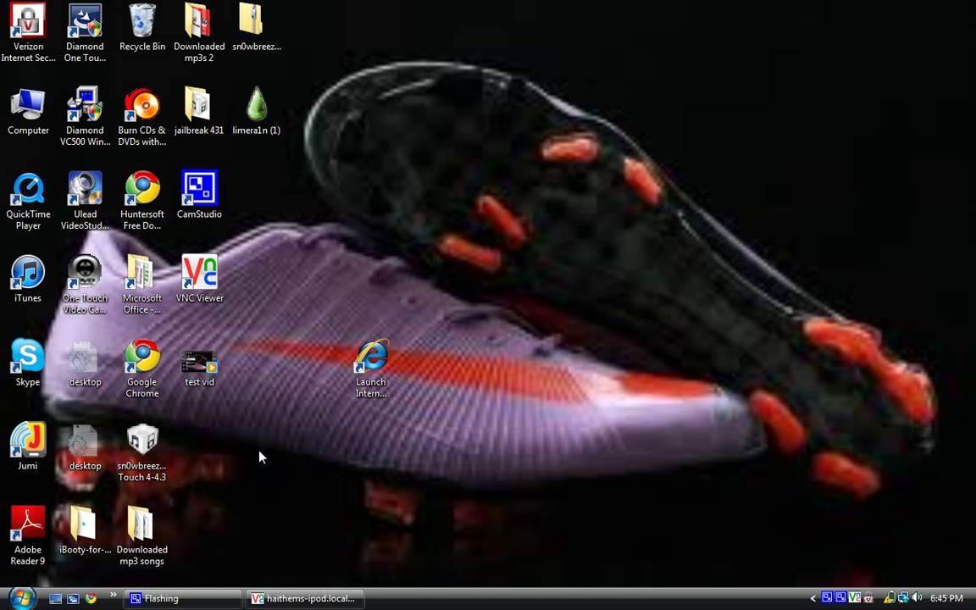
{"action": "left_click", "coordinate": [27, 278]}
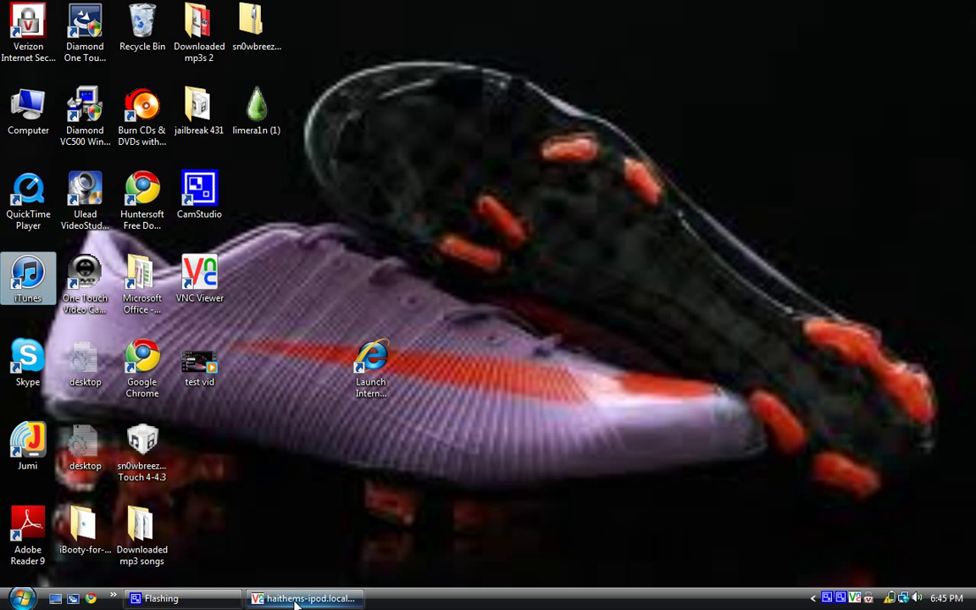
Restore the VNC Viewer window to review the iPod's Files list with preview.mp3.
{"action": "left_click", "coordinate": [305, 600]}
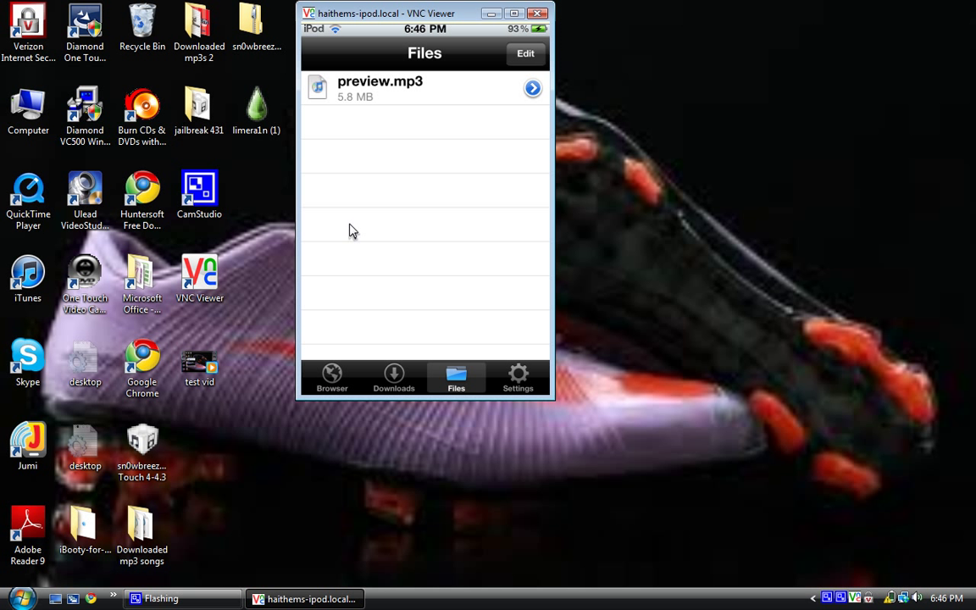
{"action": "mouse_move", "coordinate": [483, 20]}
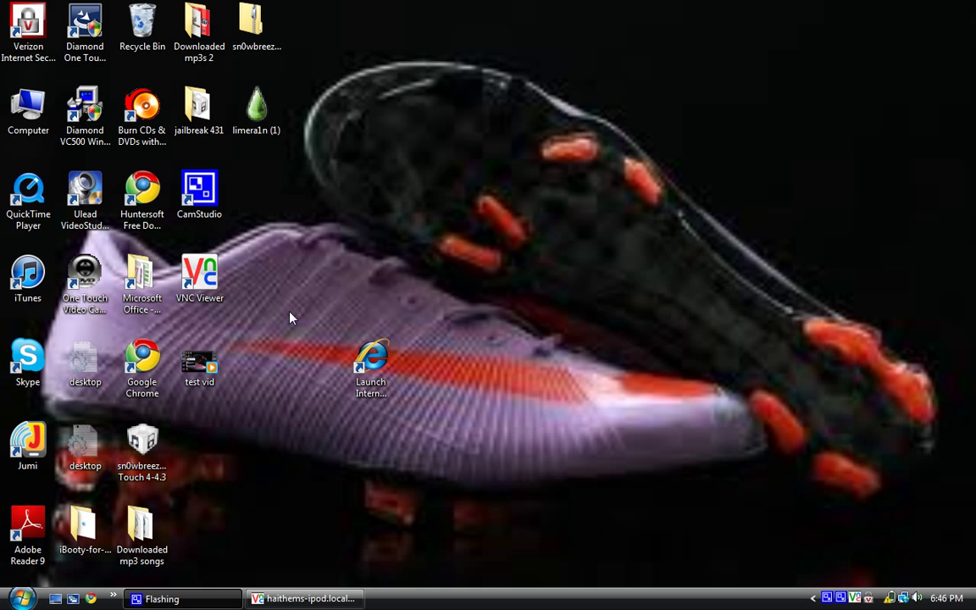
{"action": "mouse_move", "coordinate": [238, 210]}
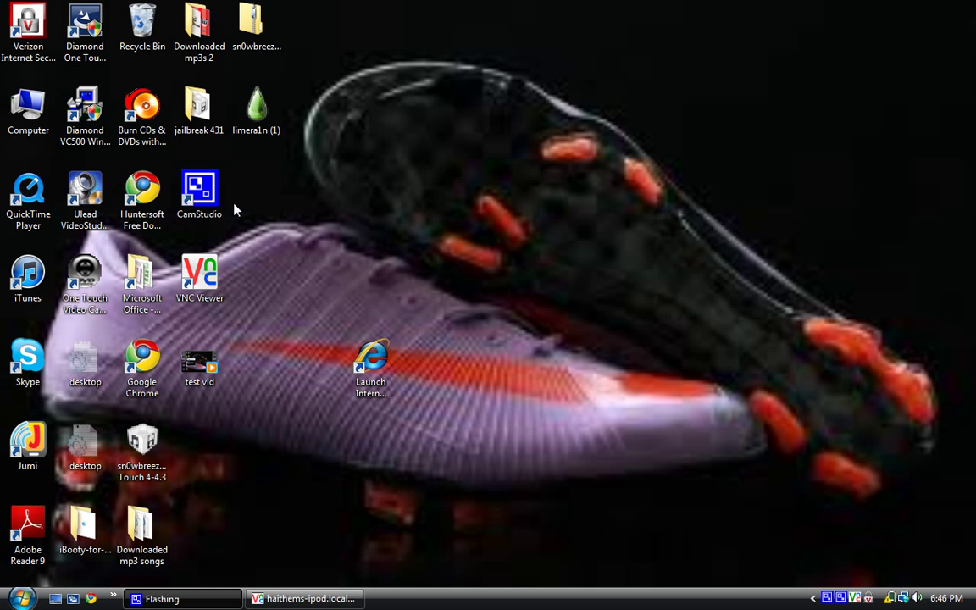
{"action": "mouse_move", "coordinate": [309, 183]}
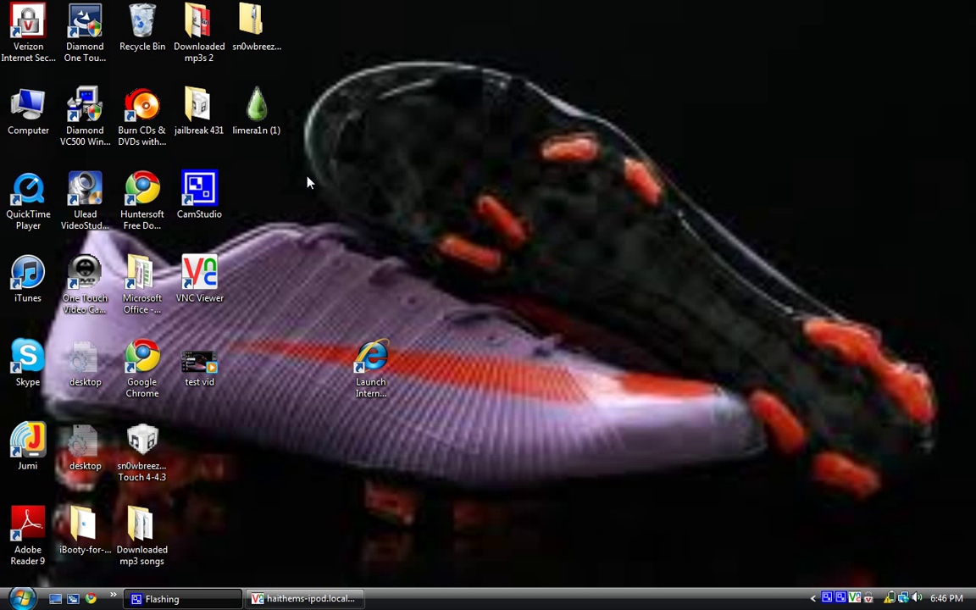
{"action": "mouse_move", "coordinate": [251, 202]}
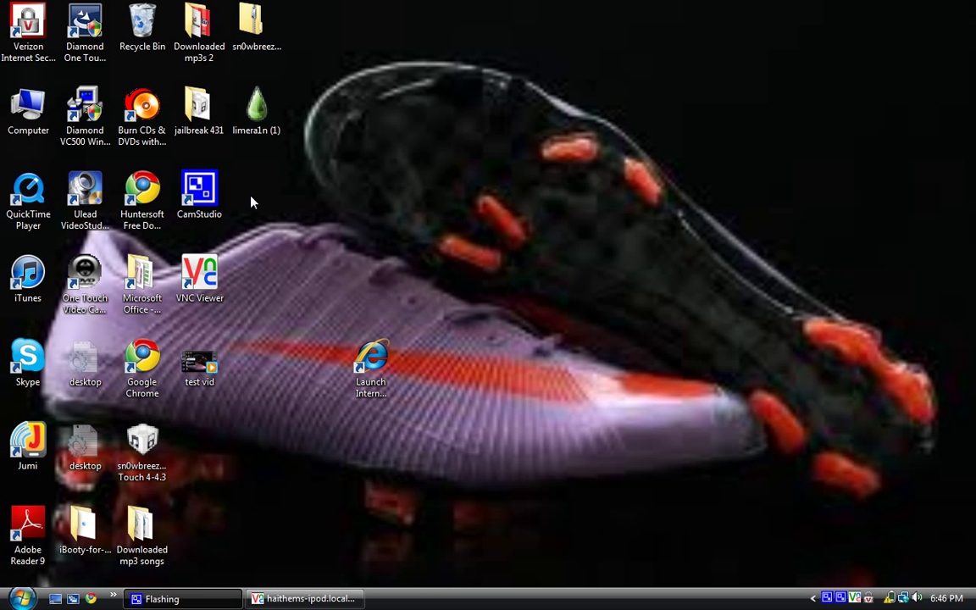
{"action": "mouse_move", "coordinate": [203, 151]}
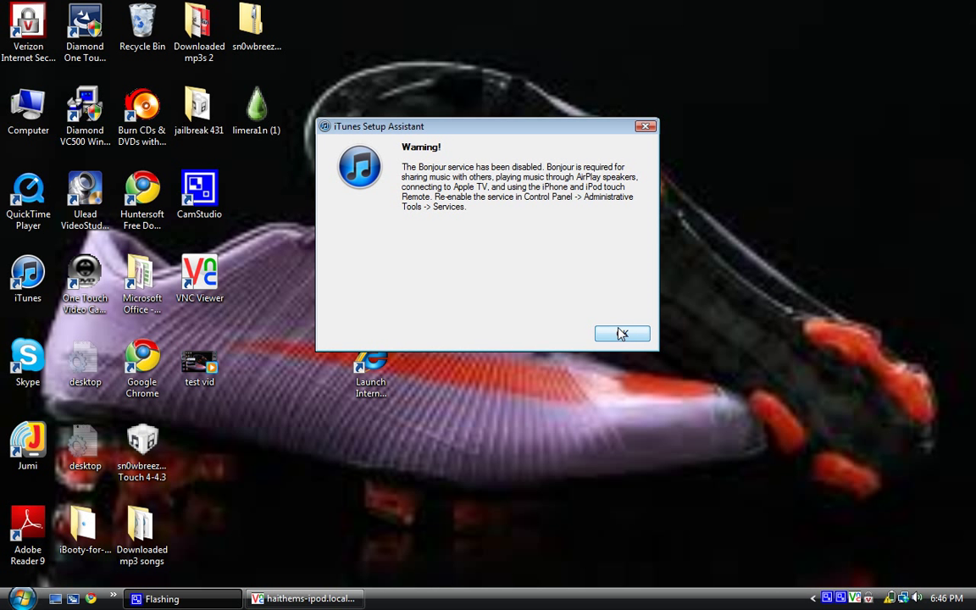
Dismiss the Bonjour warning and show Haithem's Ipod summary page in iTunes.
{"action": "left_click", "coordinate": [622, 332]}
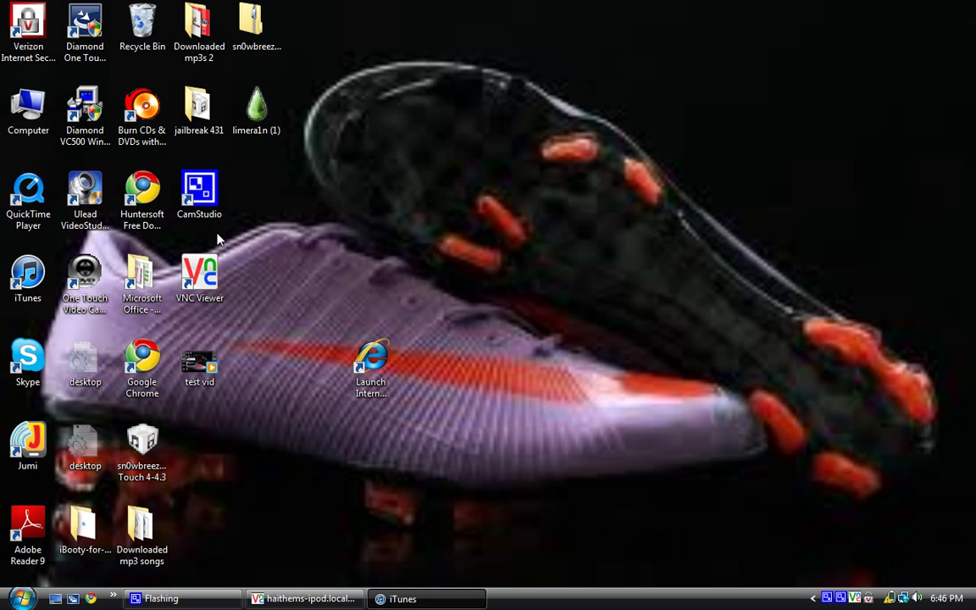
{"action": "left_click", "coordinate": [402, 599]}
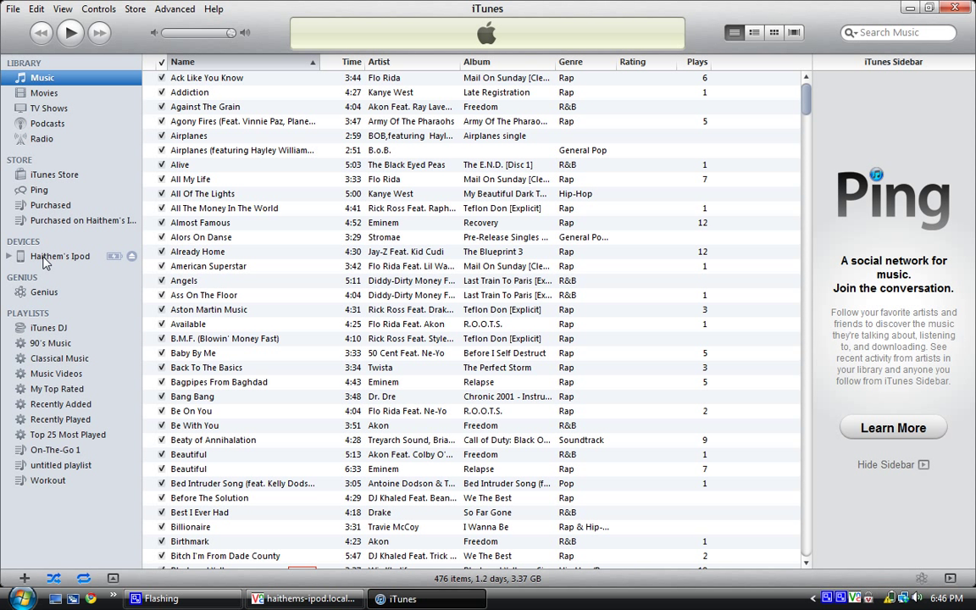
{"action": "left_click", "coordinate": [59, 256]}
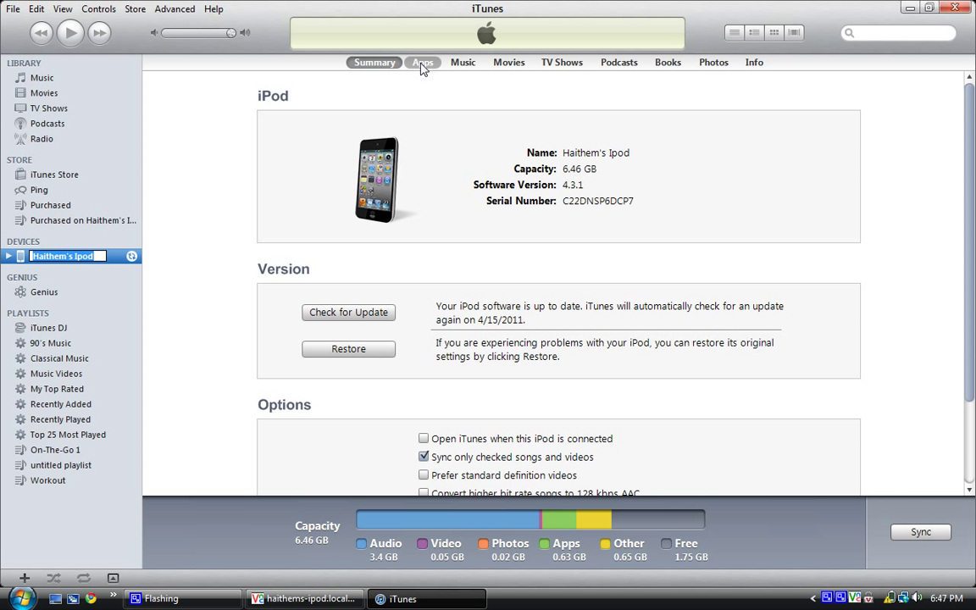
{"action": "mouse_move", "coordinate": [464, 100]}
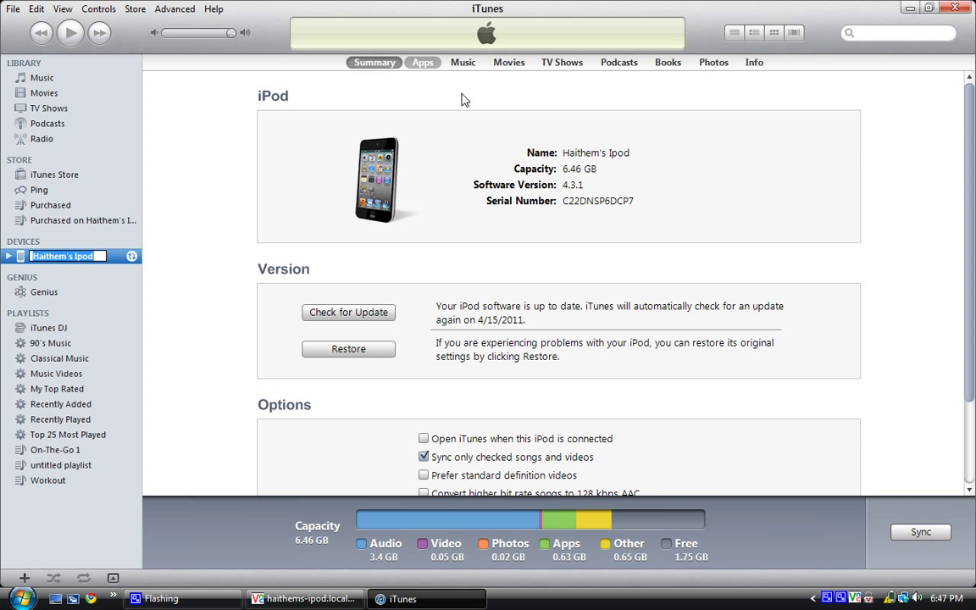
List the Downloads app's shared documents under File Sharing, including preview.mp3.
{"action": "left_click", "coordinate": [422, 61]}
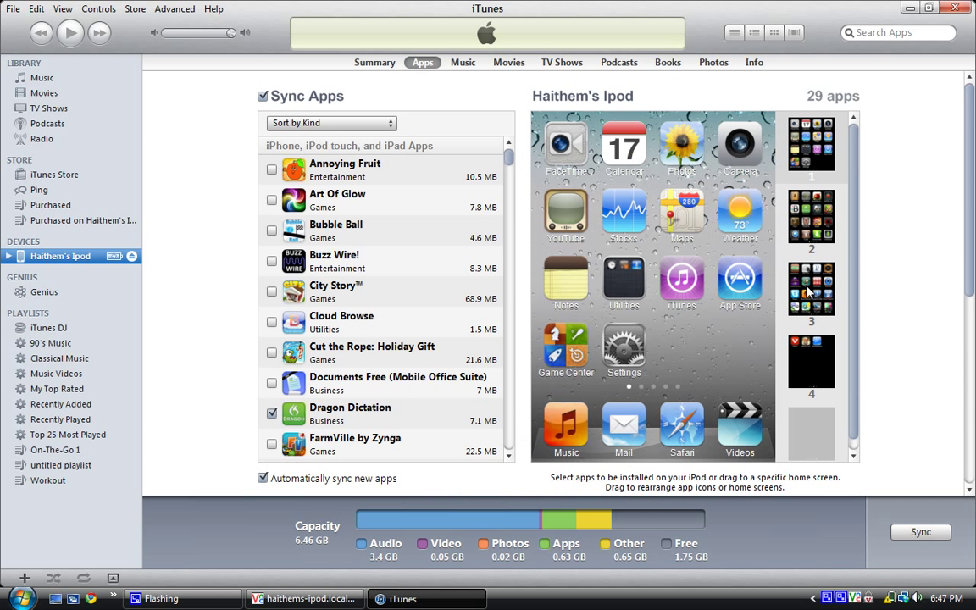
{"action": "mouse_move", "coordinate": [966, 298]}
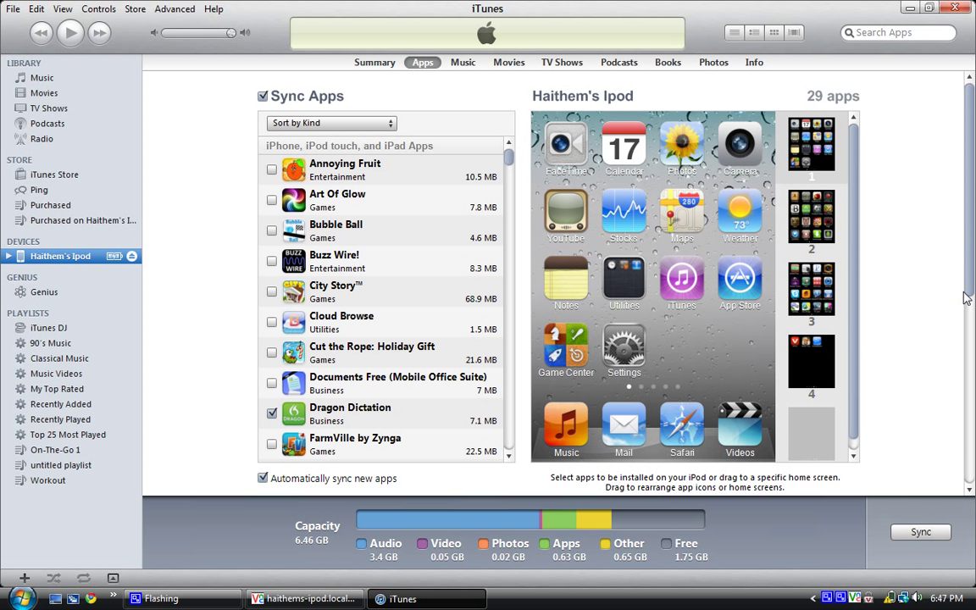
{"action": "scroll", "scroll_direction": "down", "scroll_amount": 3}
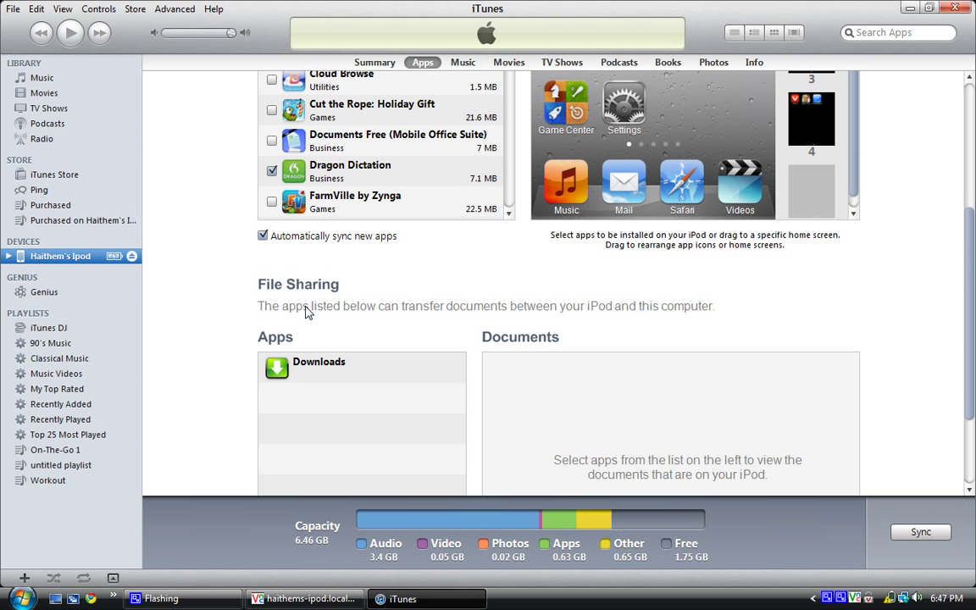
{"action": "mouse_move", "coordinate": [287, 373]}
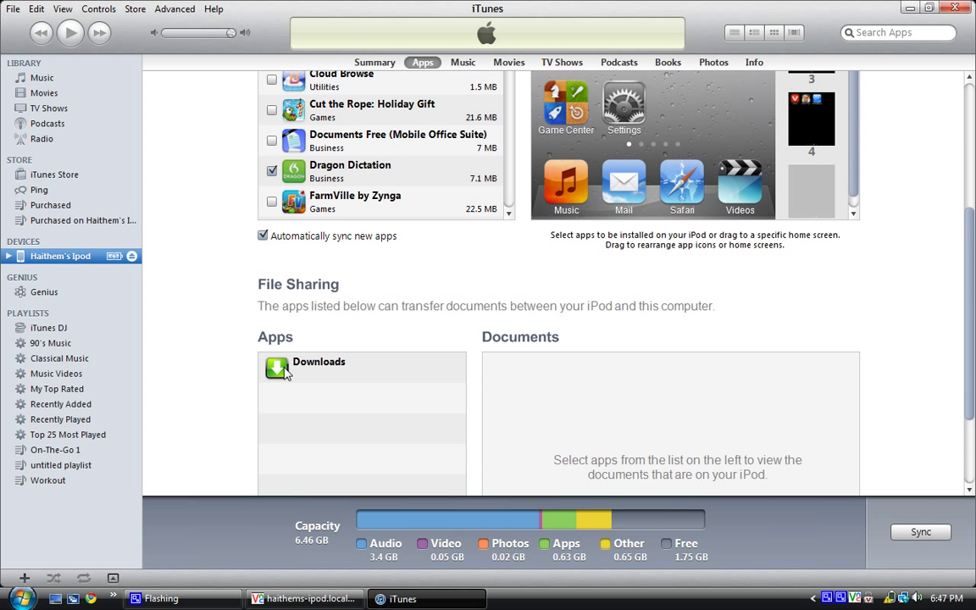
{"action": "left_click", "coordinate": [319, 363]}
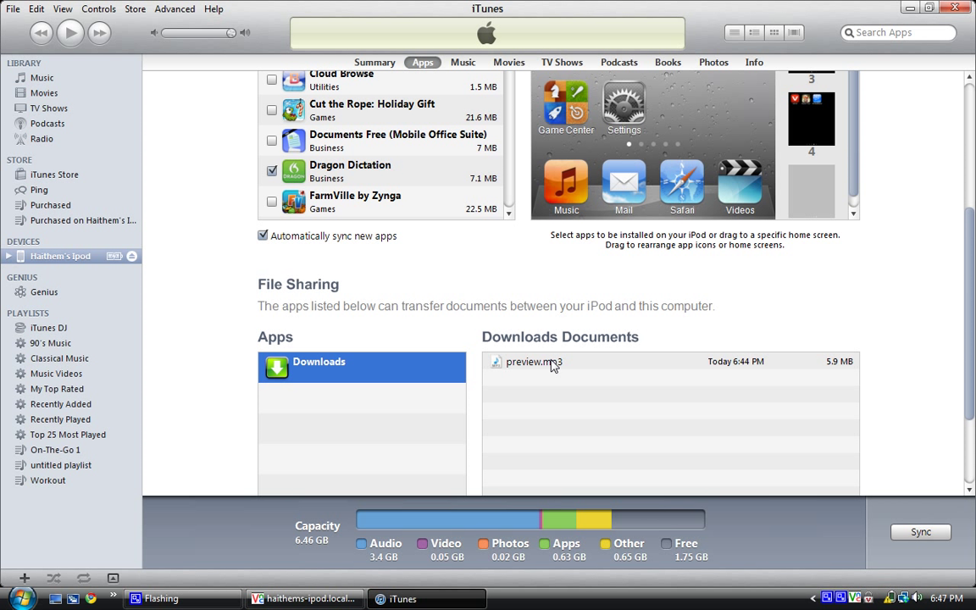
{"action": "mouse_move", "coordinate": [554, 370]}
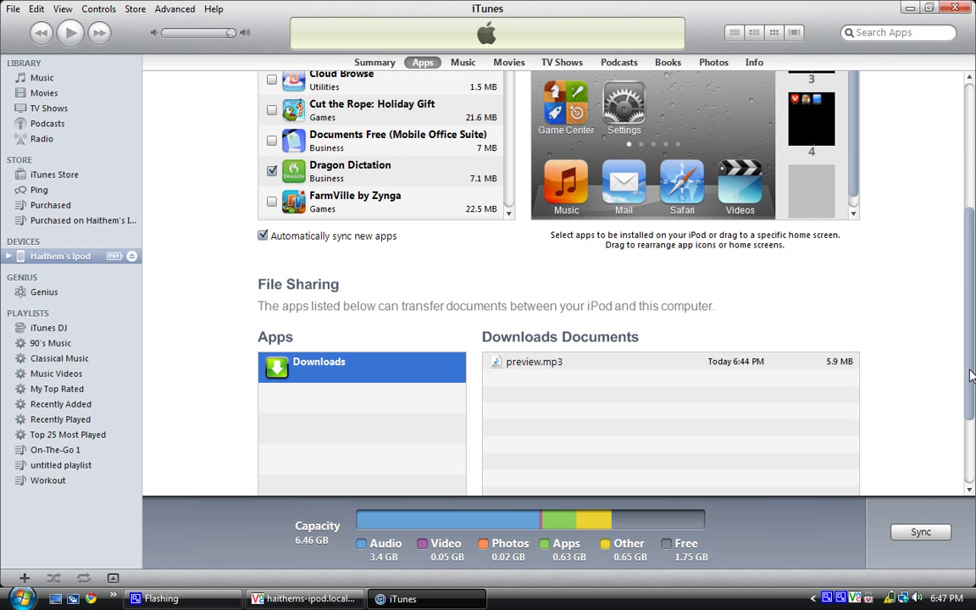
{"action": "scroll", "scroll_direction": "down", "scroll_amount": 3}
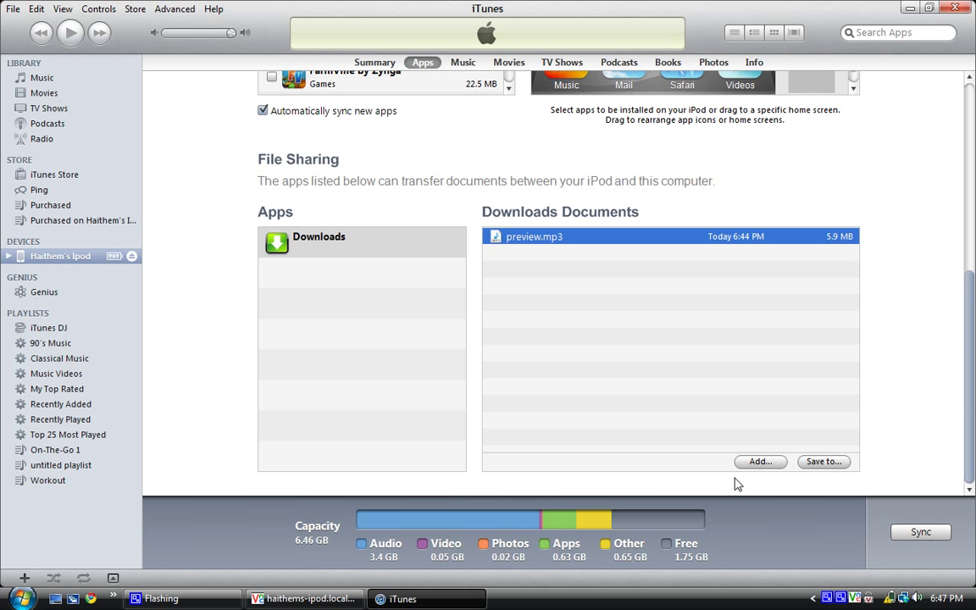
{"action": "mouse_move", "coordinate": [580, 304]}
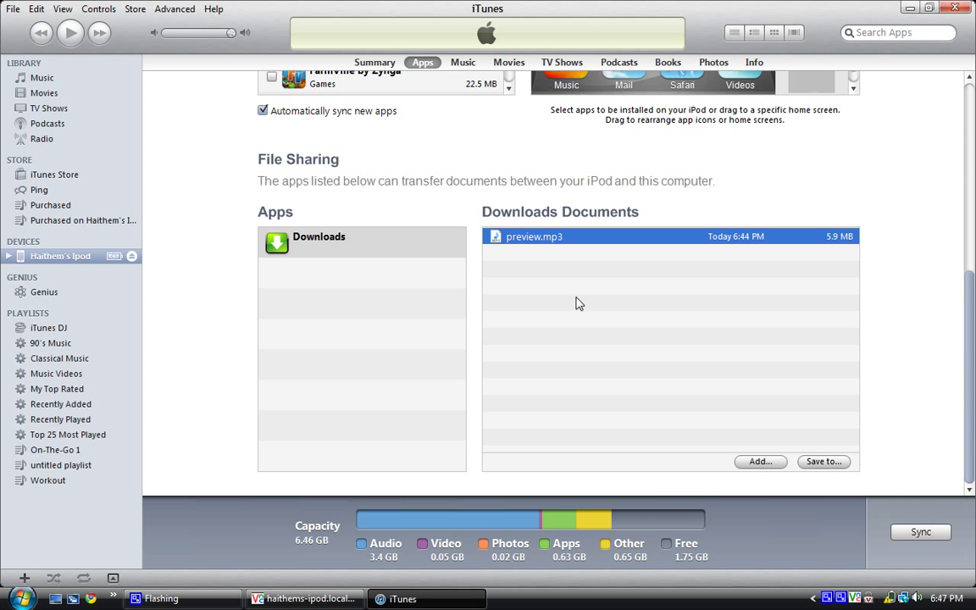
{"action": "mouse_move", "coordinate": [593, 260]}
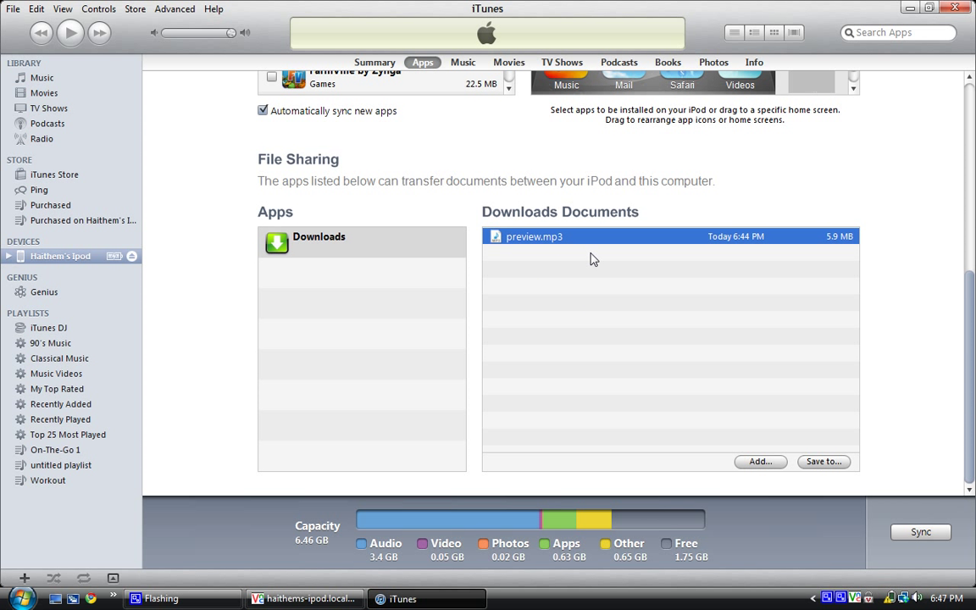
{"action": "mouse_move", "coordinate": [569, 251]}
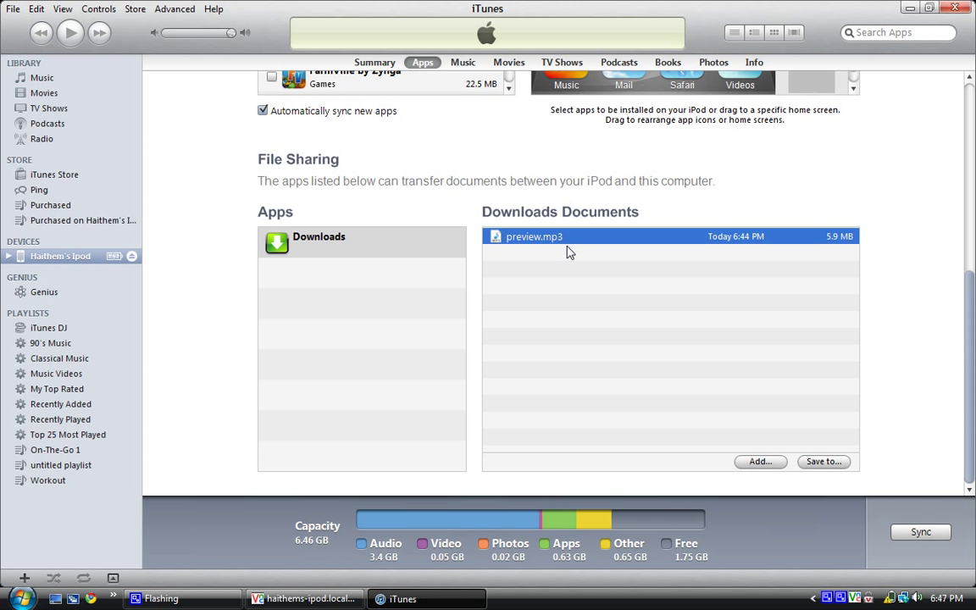
{"action": "mouse_move", "coordinate": [597, 424]}
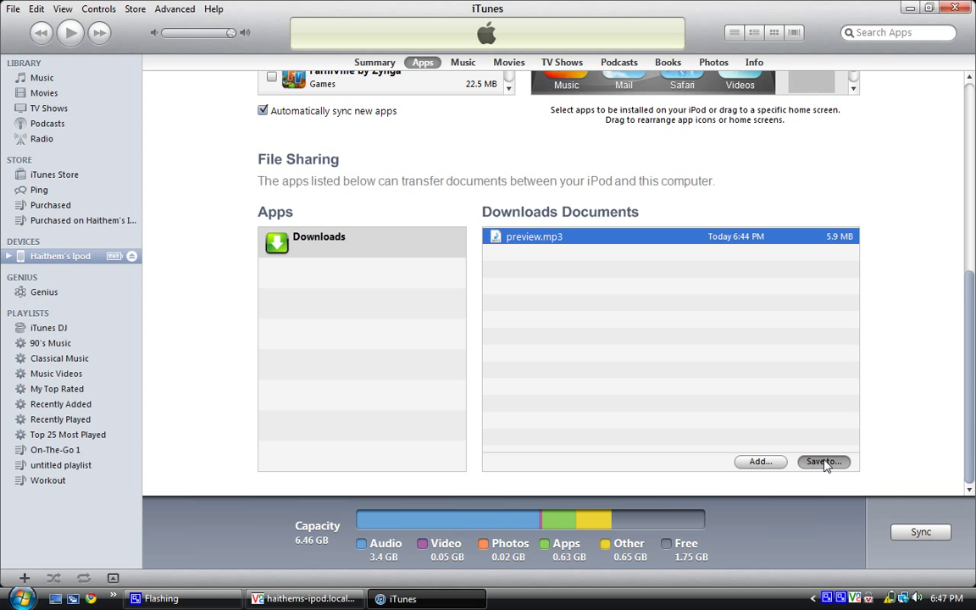
Save preview.mp3 to the 'Downloaded mp3 songs' folder, replacing the older copy.
{"action": "left_click", "coordinate": [824, 461]}
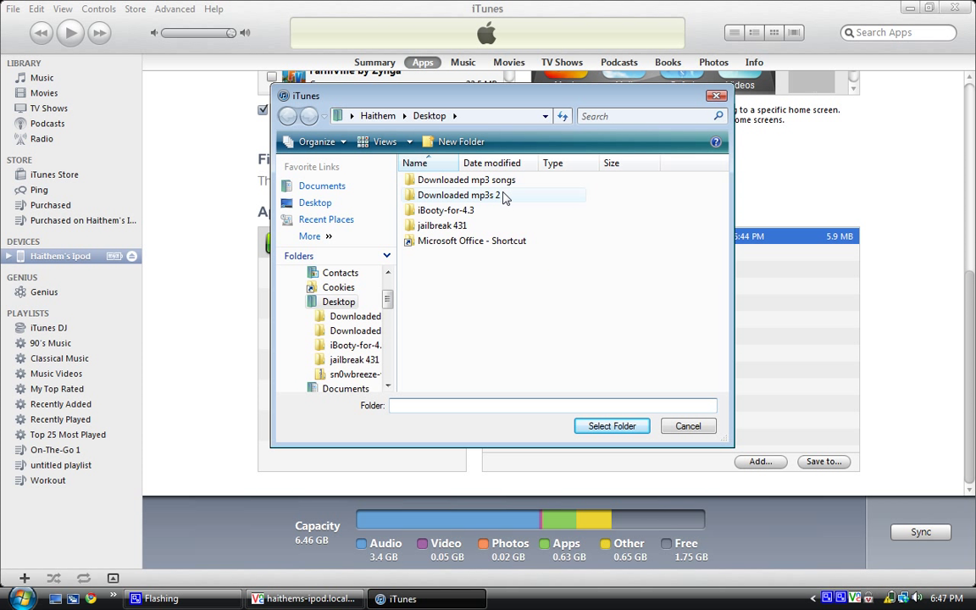
{"action": "left_click", "coordinate": [466, 180]}
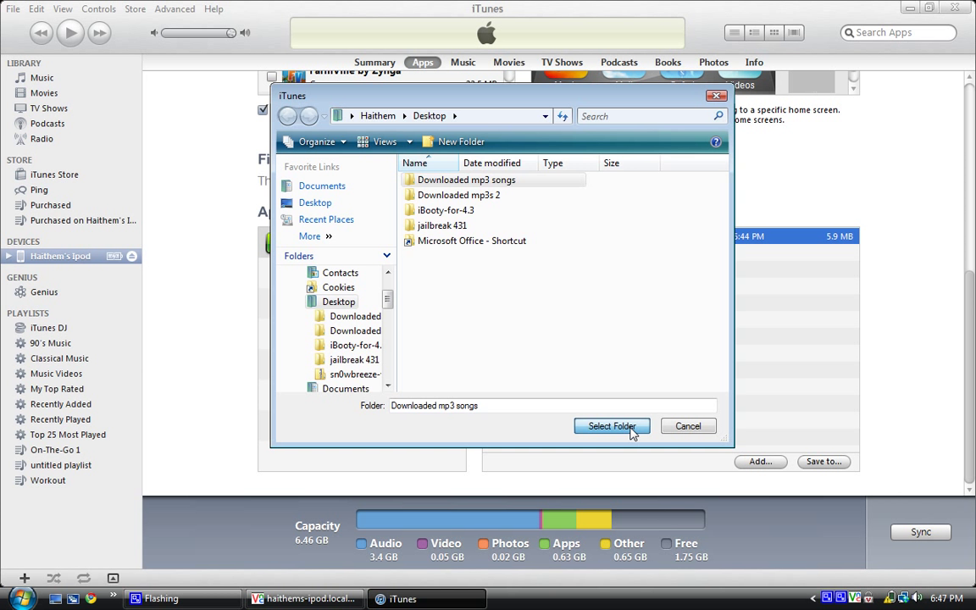
{"action": "left_click", "coordinate": [612, 425]}
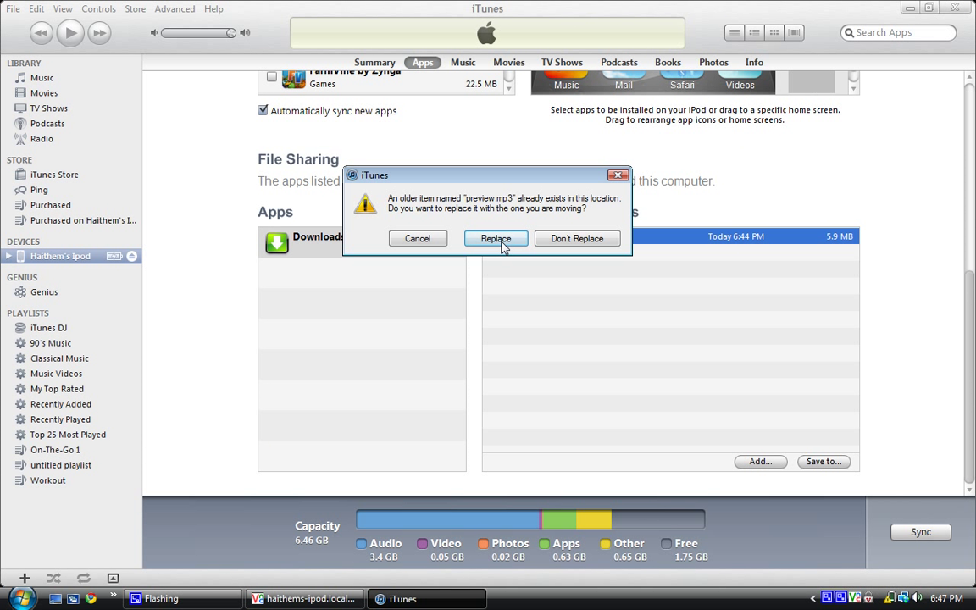
{"action": "left_click", "coordinate": [495, 237]}
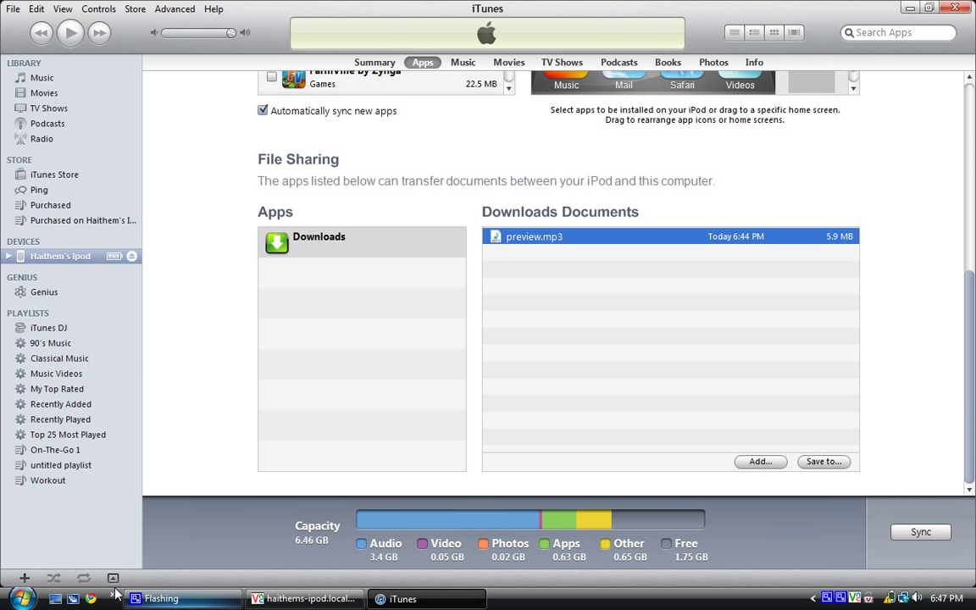
Minimize iTunes and show the Computer overview listing drives, network location and the iPod.
{"action": "left_click", "coordinate": [21, 598]}
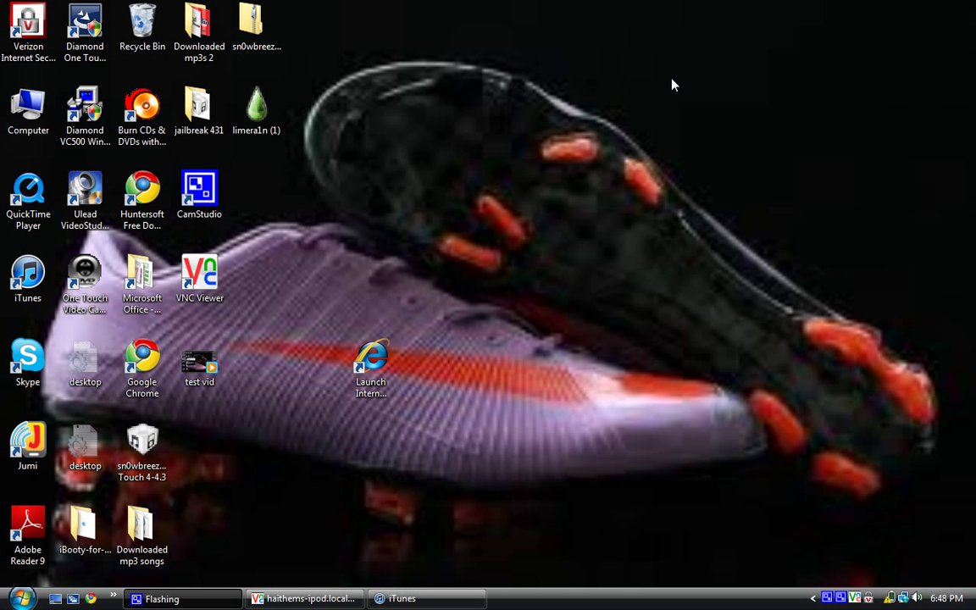
{"action": "left_click", "coordinate": [27, 110]}
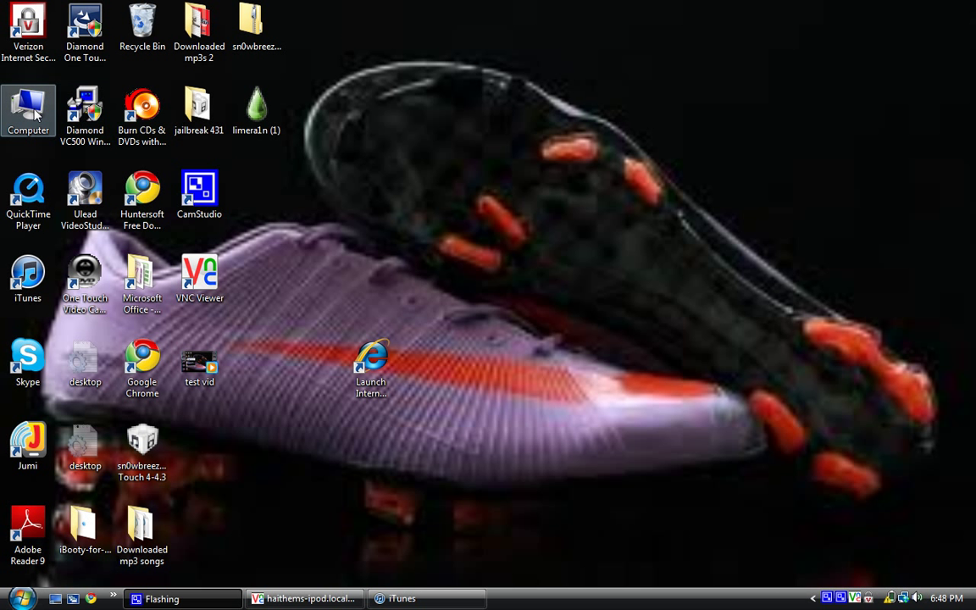
{"action": "double_click", "coordinate": [28, 110]}
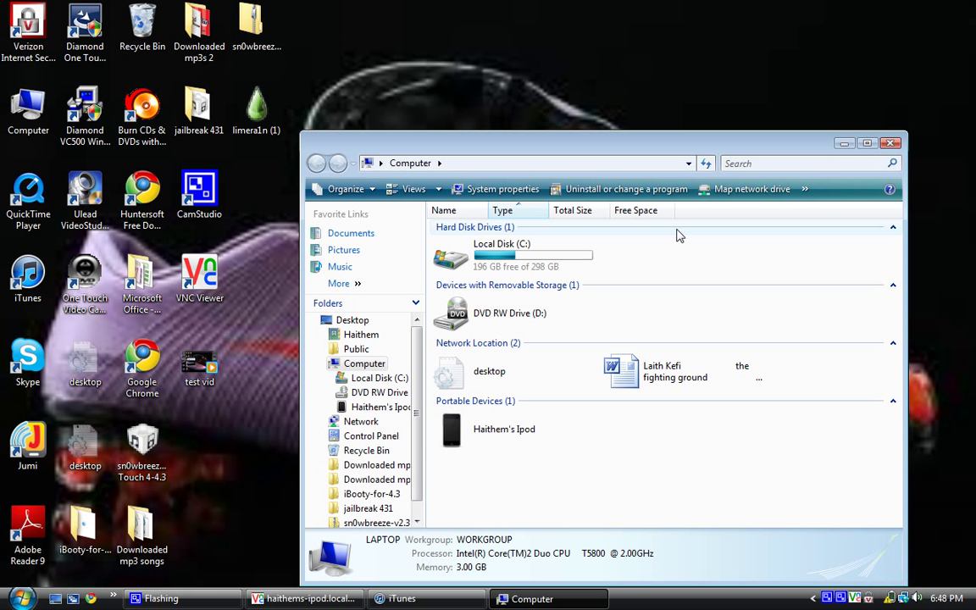
{"action": "mouse_move", "coordinate": [808, 239]}
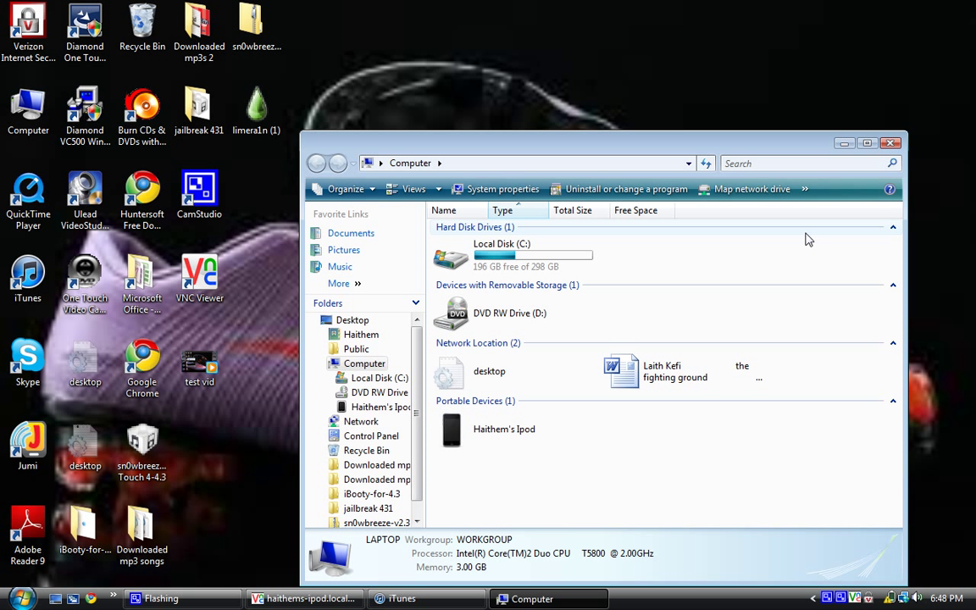
Search the computer for 'pre' and inspect two preview MP3 results, then return to iTunes.
{"action": "left_click", "coordinate": [779, 162]}
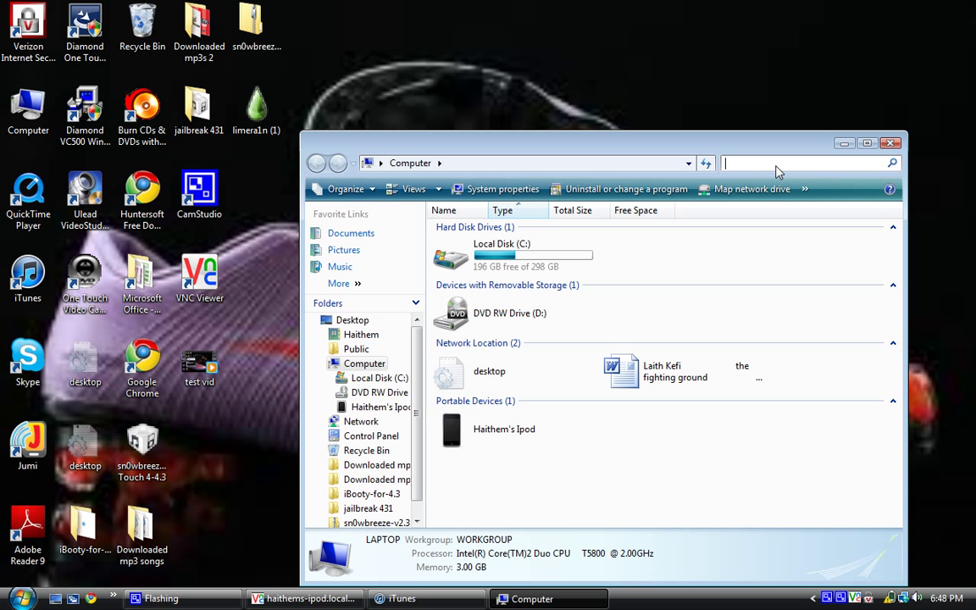
{"action": "type", "text": "preview"}
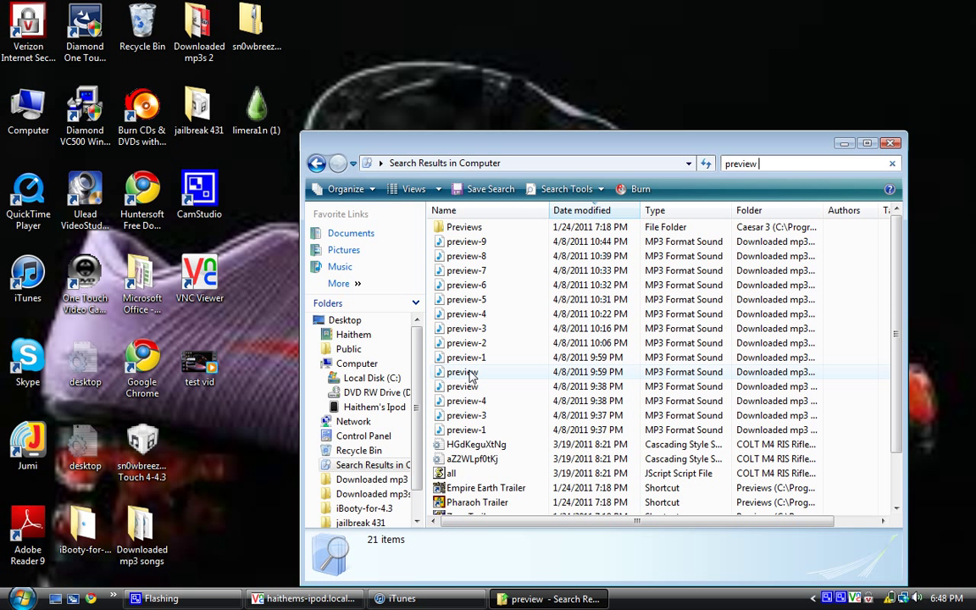
{"action": "left_click", "coordinate": [461, 372]}
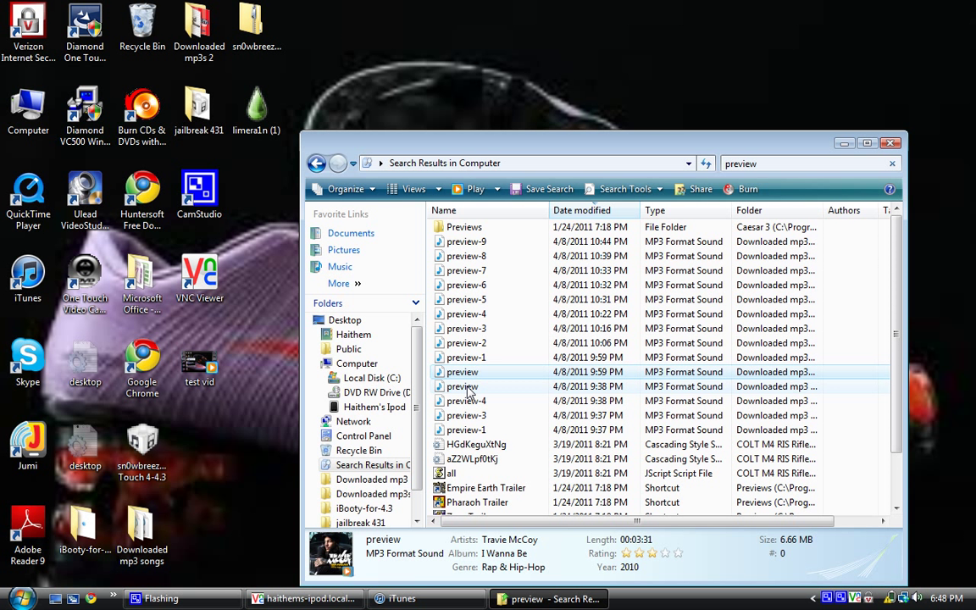
{"action": "left_click", "coordinate": [462, 387]}
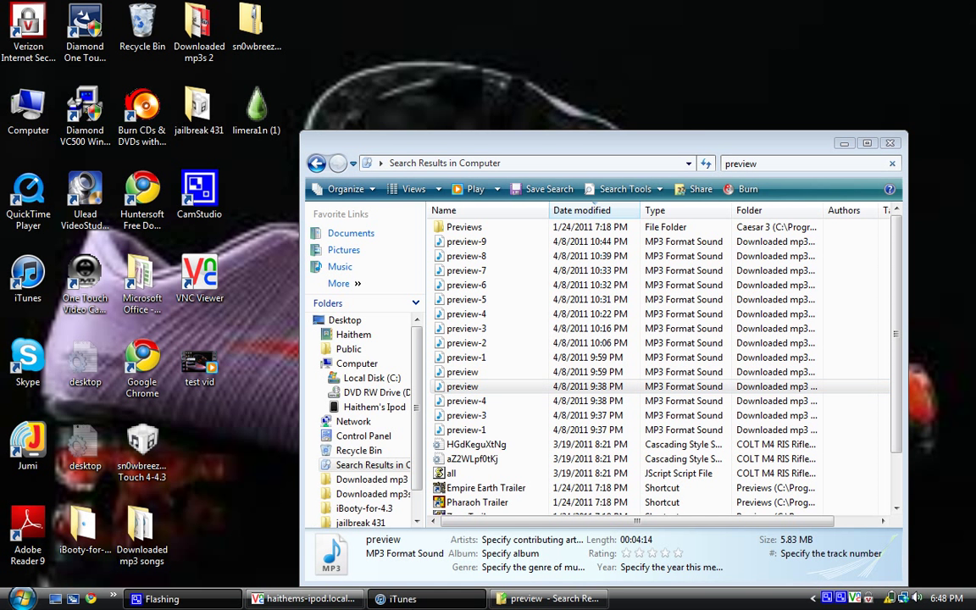
{"action": "left_click", "coordinate": [403, 599]}
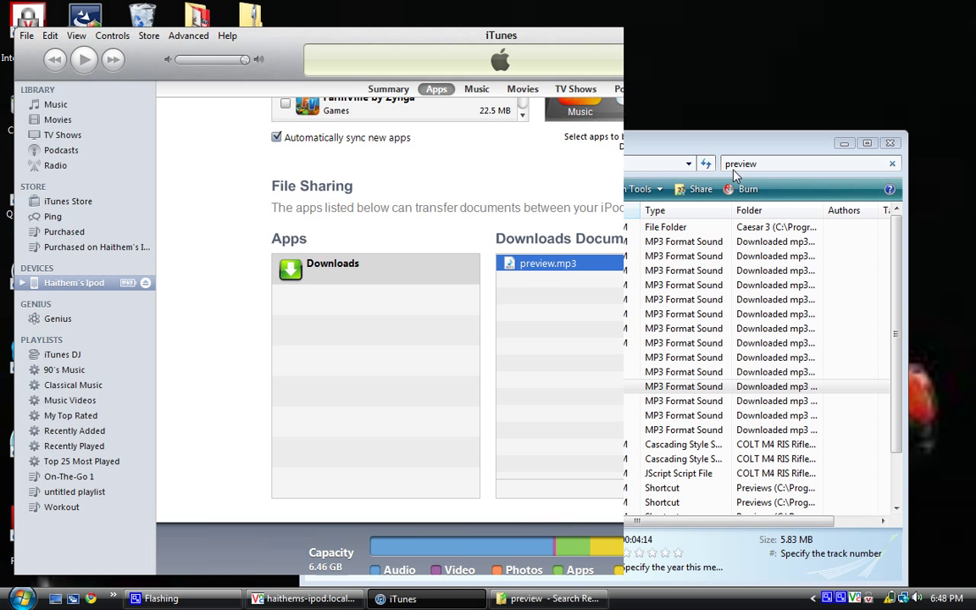
{"action": "mouse_move", "coordinate": [685, 166]}
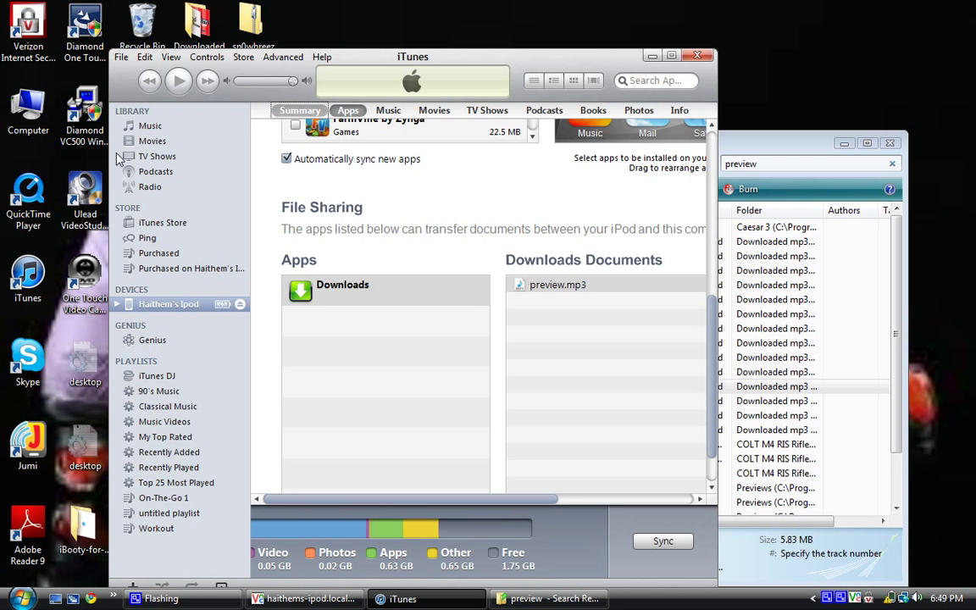
Search the iTunes music library for 'I need' to narrow it to I Need A Doctor.
{"action": "left_click", "coordinate": [151, 125]}
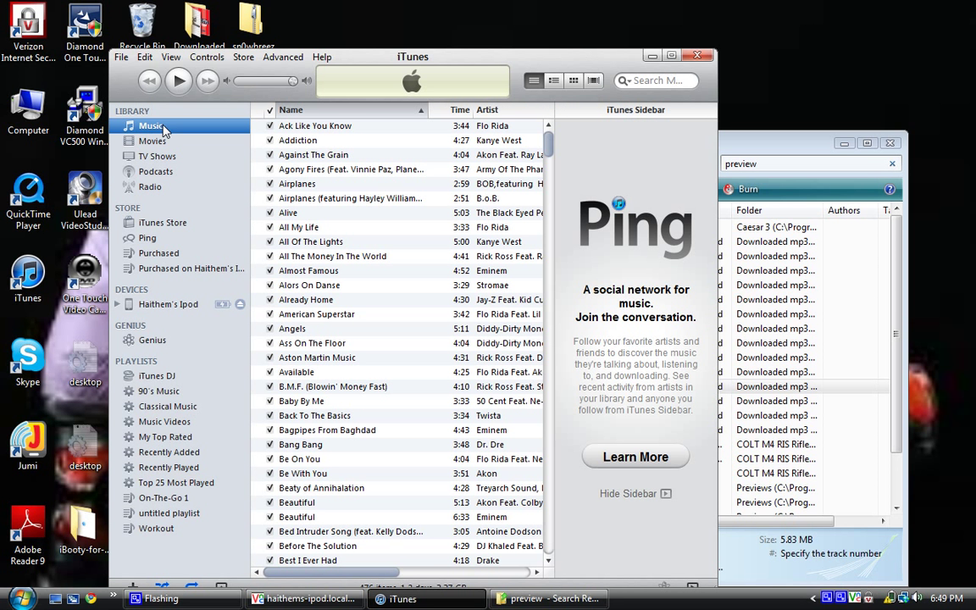
{"action": "mouse_move", "coordinate": [580, 68]}
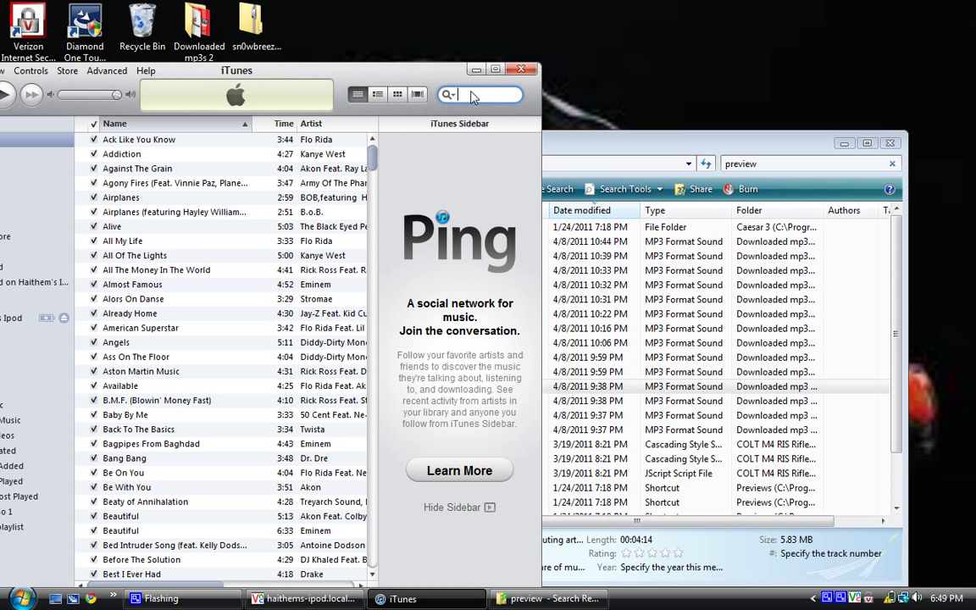
{"action": "left_click", "coordinate": [478, 95]}
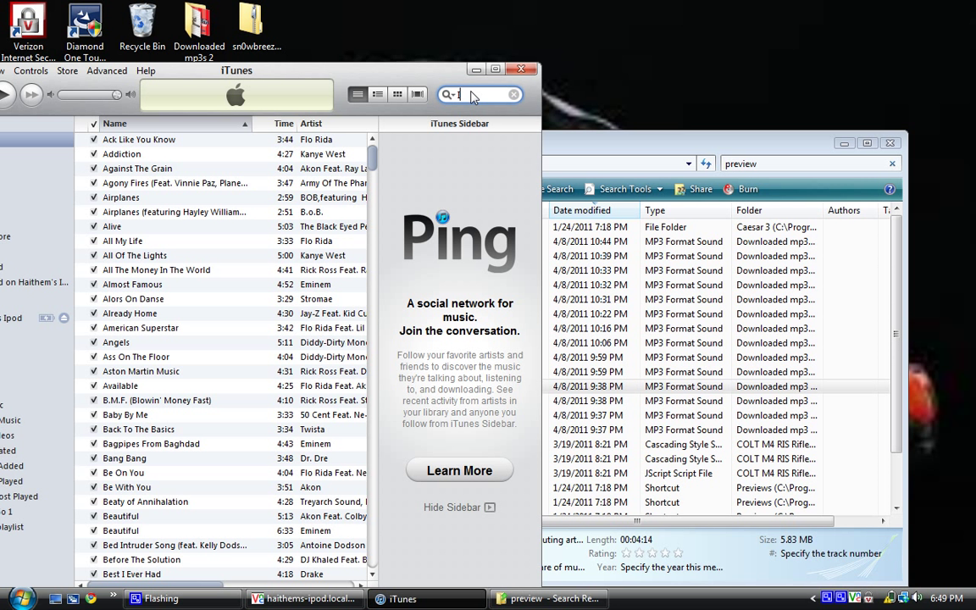
{"action": "type", "text": "I need"}
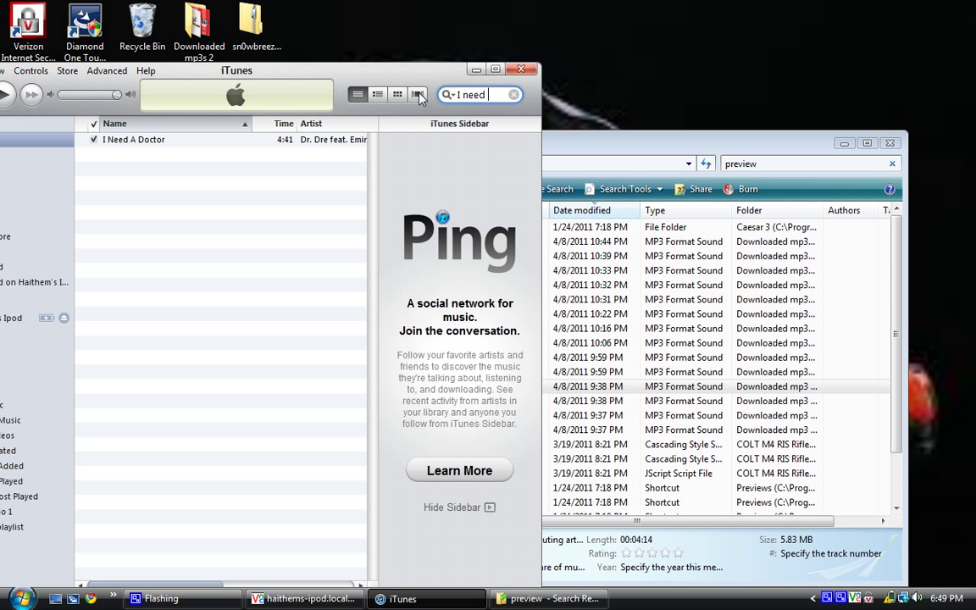
{"action": "mouse_move", "coordinate": [234, 144]}
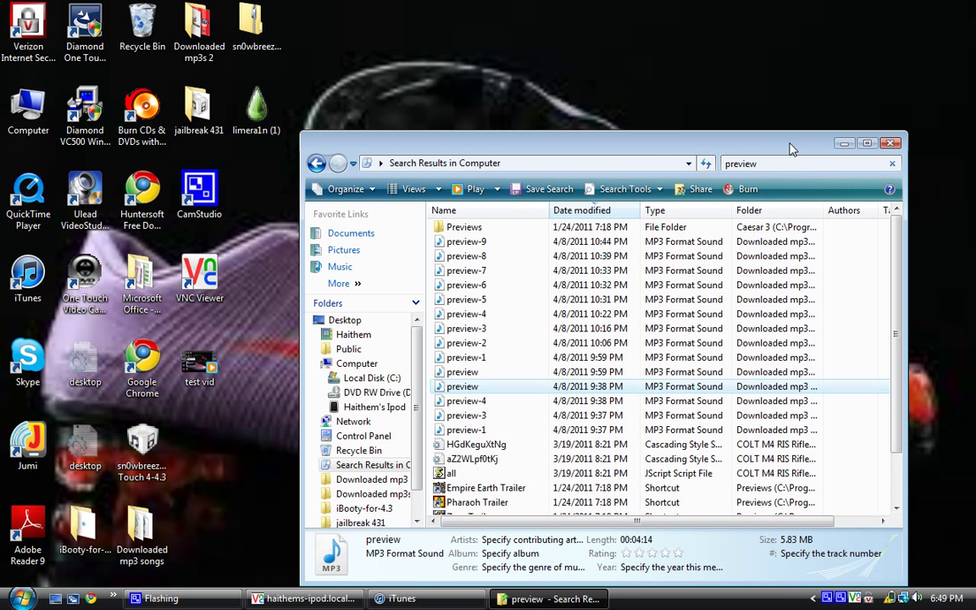
{"action": "mouse_move", "coordinate": [661, 151]}
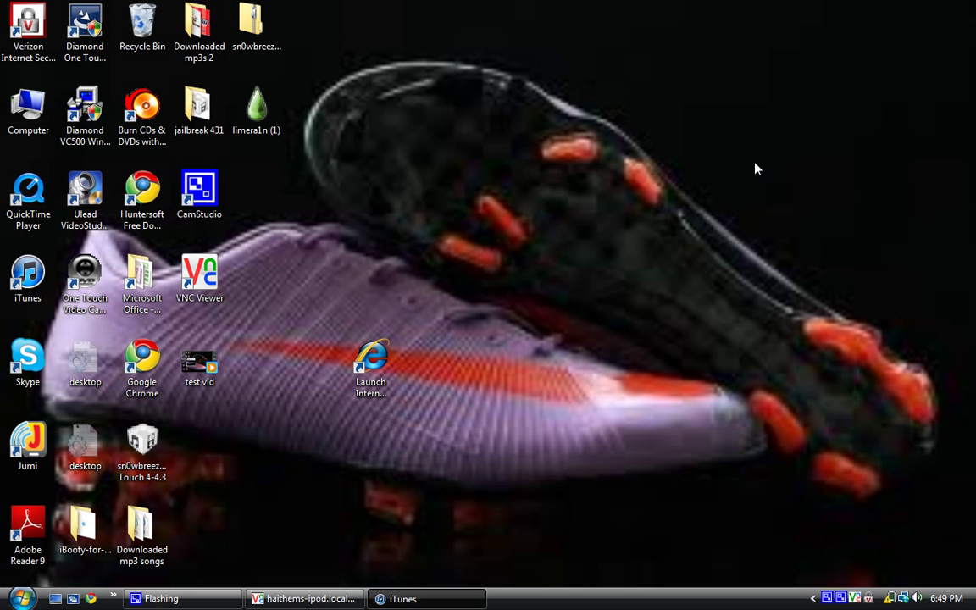
Start a music sync to the iPod from its Music settings and show the iPod's 'Sync in progress' screen.
{"action": "type", "text": "i need"}
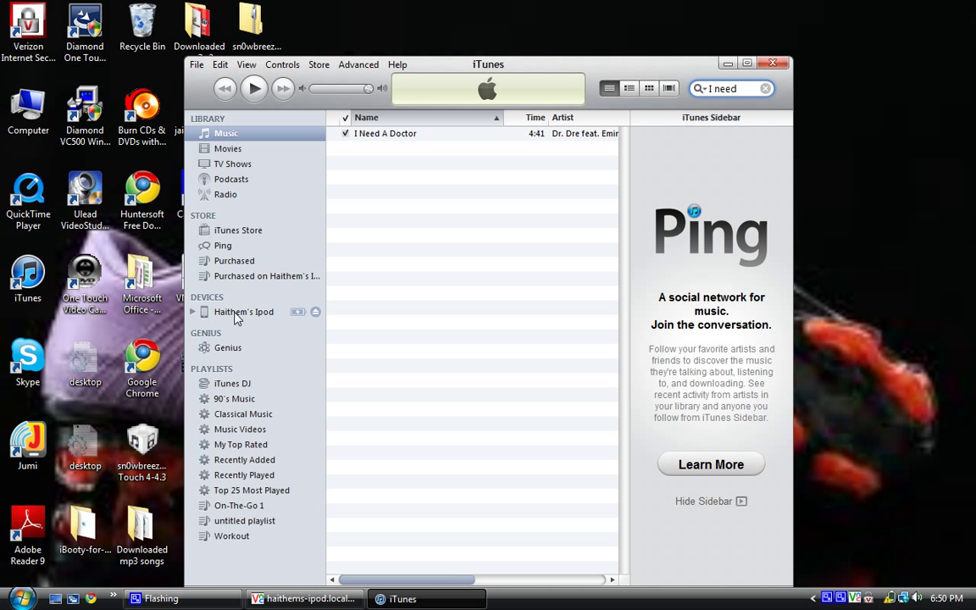
{"action": "left_click", "coordinate": [244, 312]}
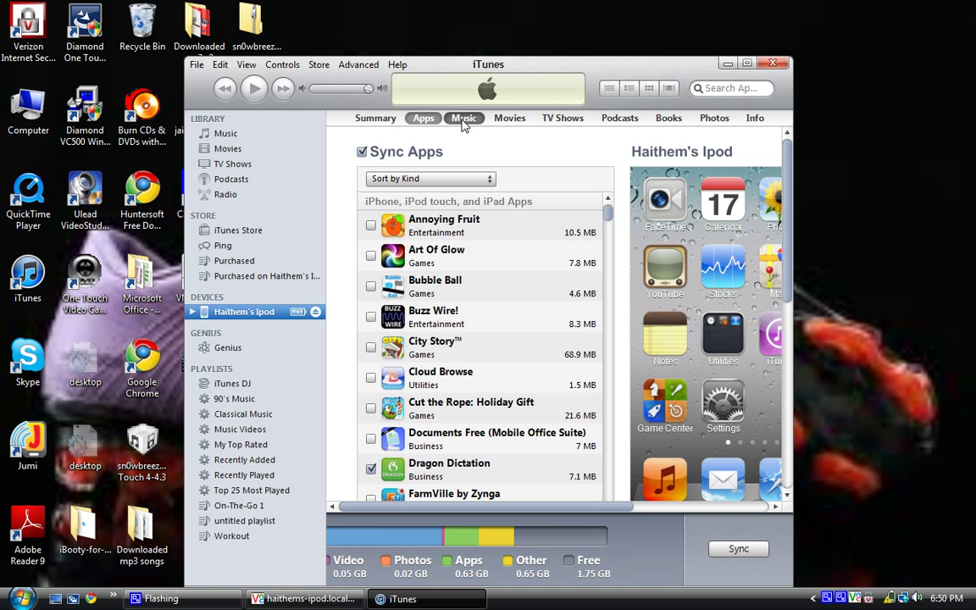
{"action": "left_click", "coordinate": [464, 118]}
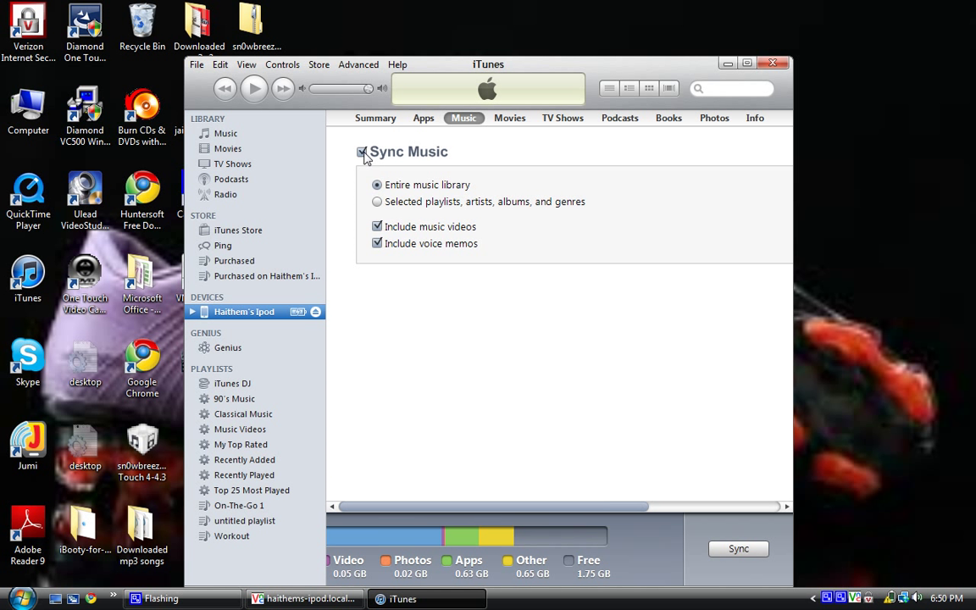
{"action": "mouse_move", "coordinate": [735, 568]}
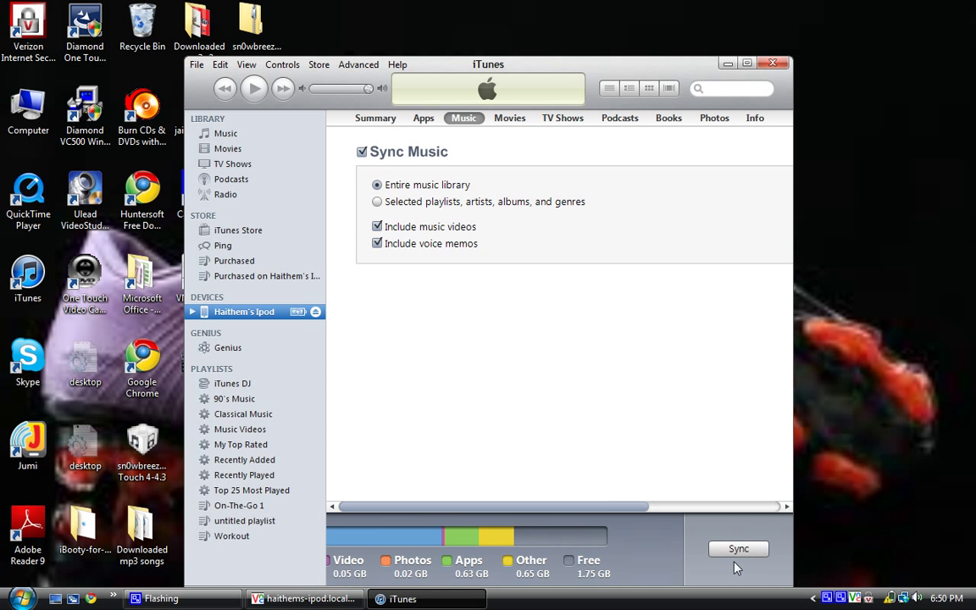
{"action": "left_click", "coordinate": [739, 549]}
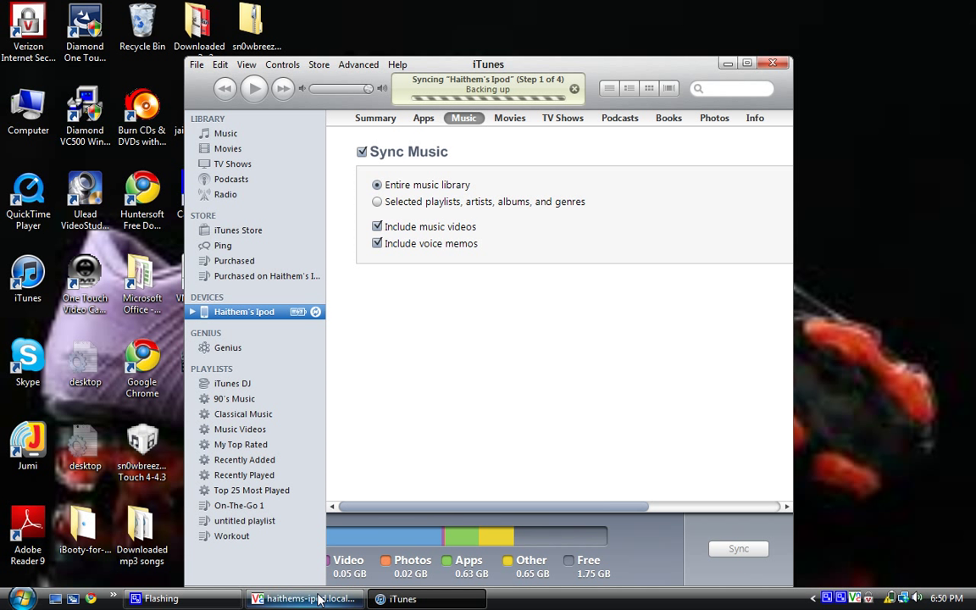
{"action": "left_click", "coordinate": [303, 600]}
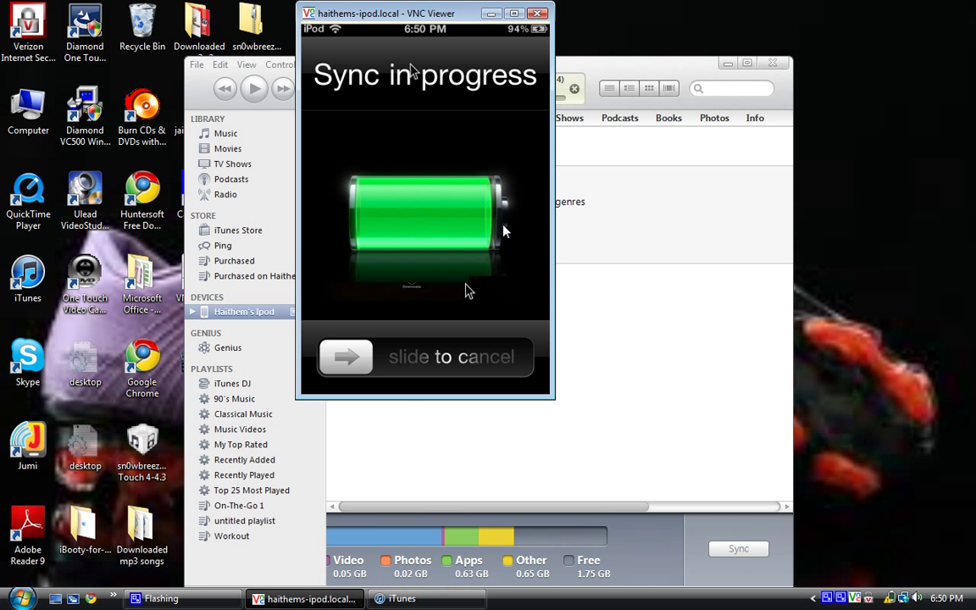
Play I Need A Doctor from the iPod's Recently Added playlist.
{"action": "left_click", "coordinate": [456, 376]}
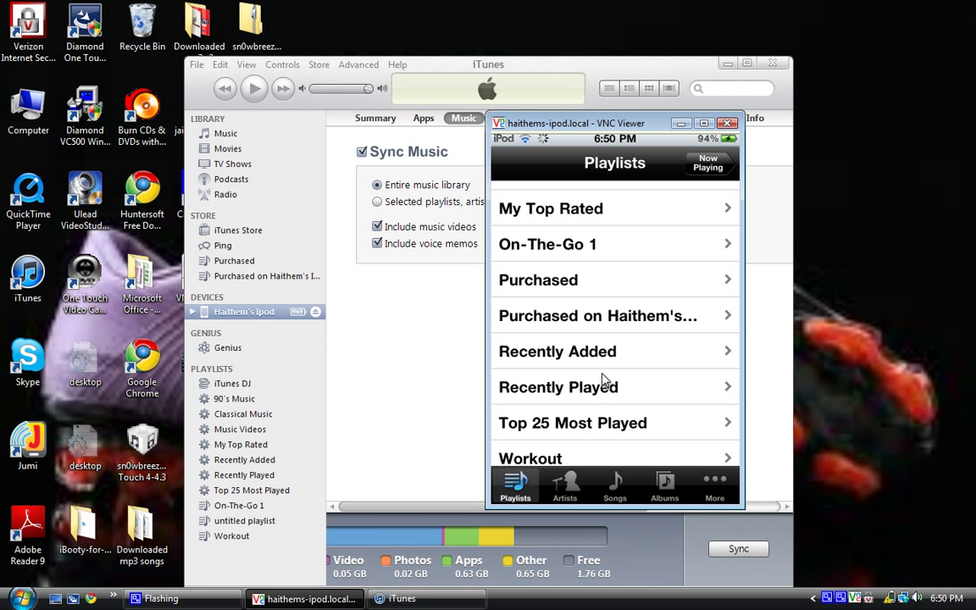
{"action": "left_click", "coordinate": [558, 351]}
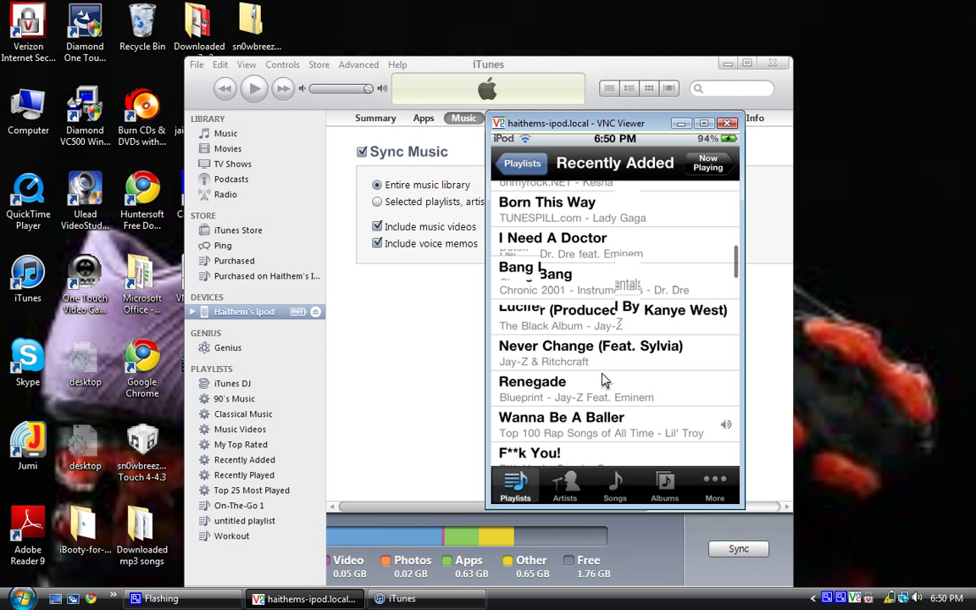
{"action": "left_click", "coordinate": [553, 246]}
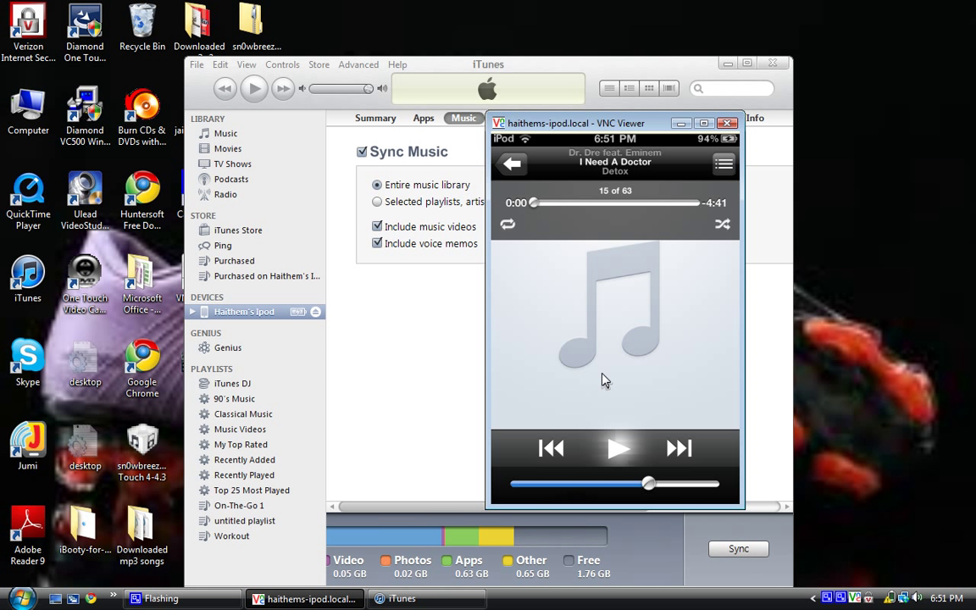
{"action": "left_click", "coordinate": [619, 449]}
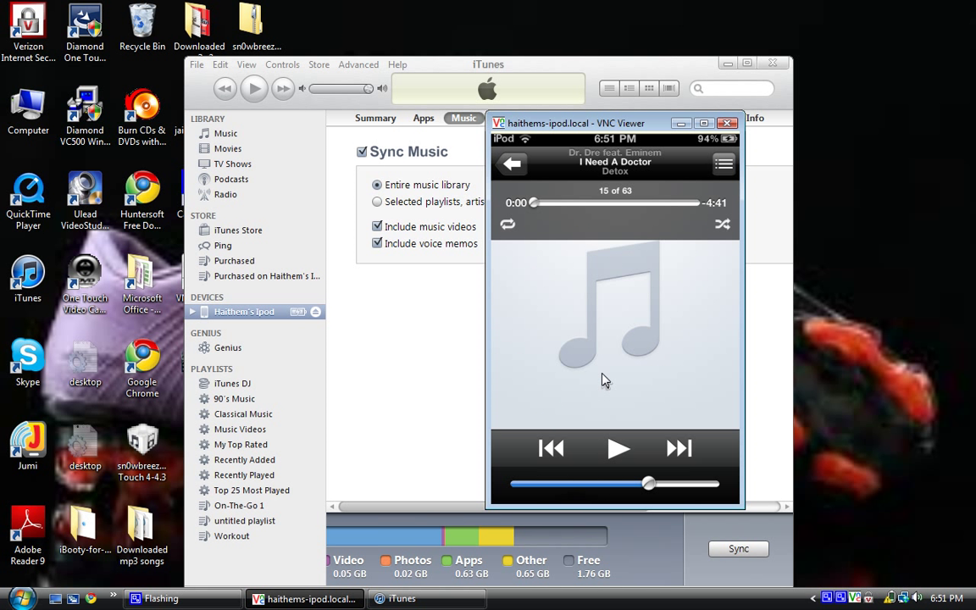
Return to the Recently Added list and hide the iPod viewer window.
{"action": "left_click", "coordinate": [512, 163]}
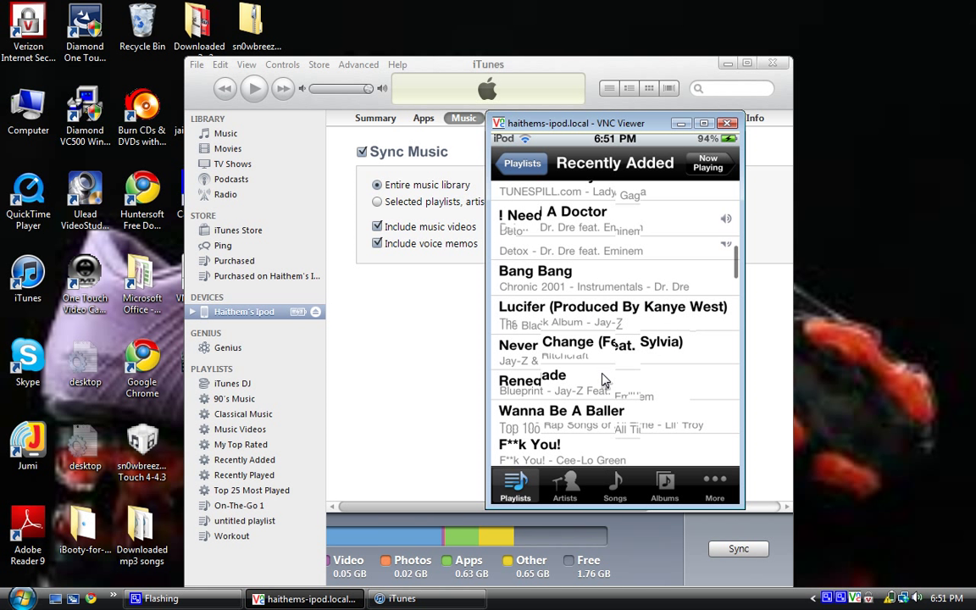
{"action": "scroll", "scroll_direction": "down", "scroll_amount": 3}
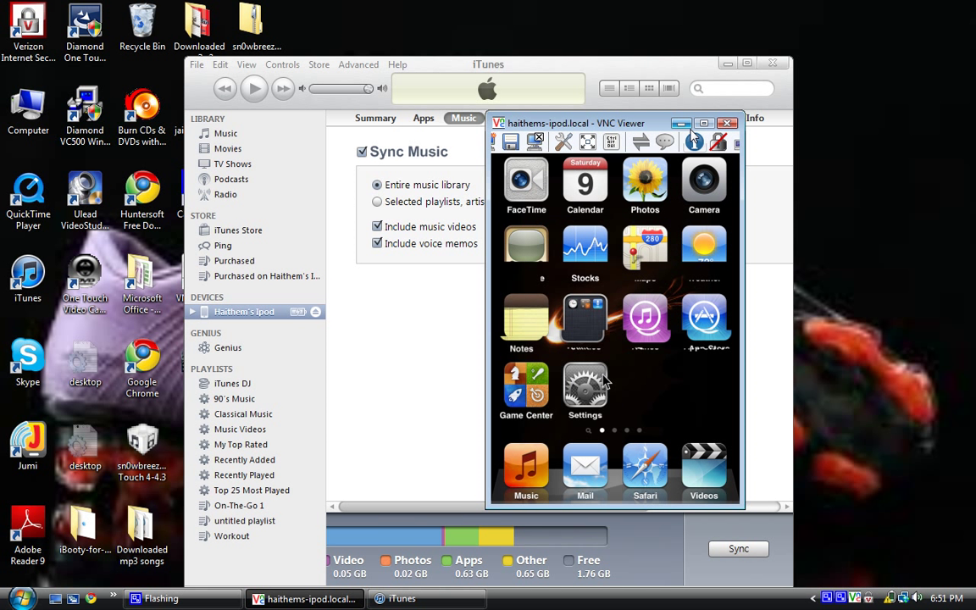
{"action": "left_click", "coordinate": [727, 122]}
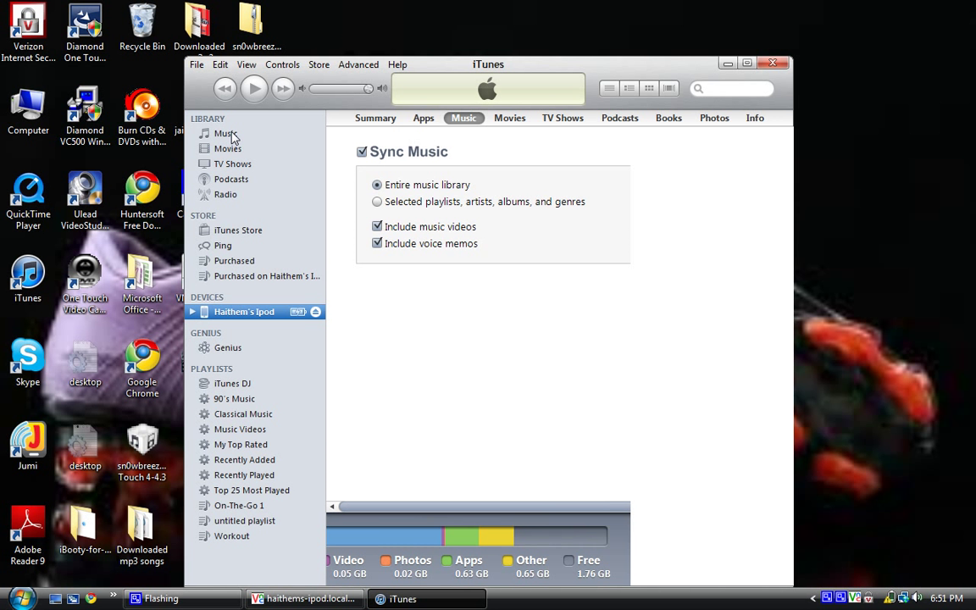
Show all songs in the iTunes music library and bring back the iPod's remote screen.
{"action": "left_click", "coordinate": [226, 132]}
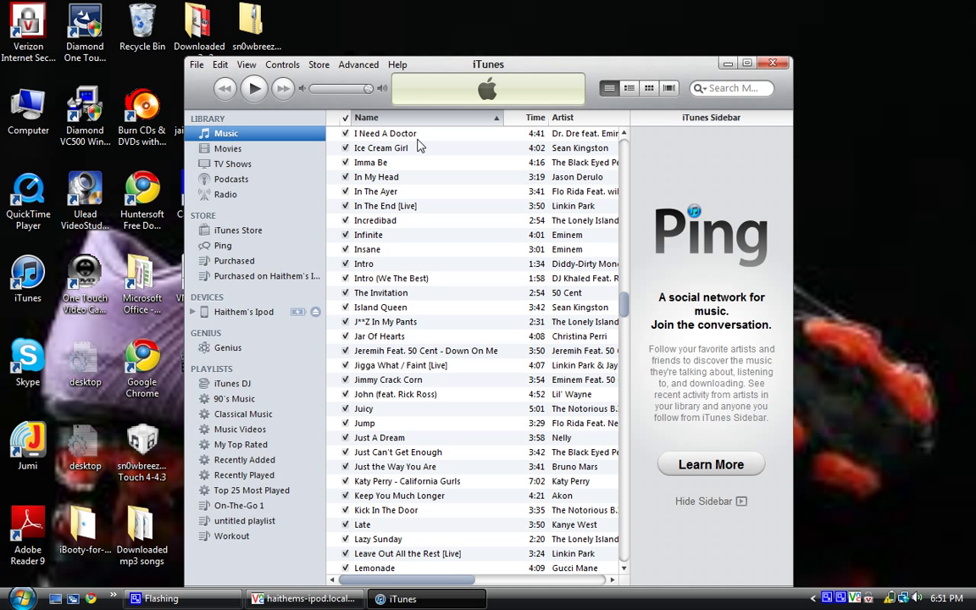
{"action": "mouse_move", "coordinate": [378, 354]}
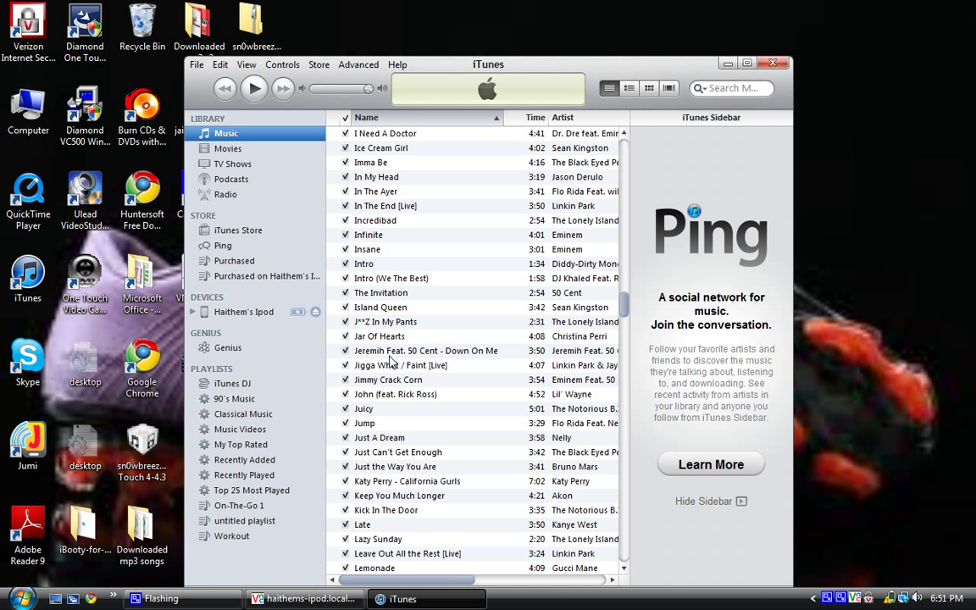
{"action": "mouse_move", "coordinate": [447, 354]}
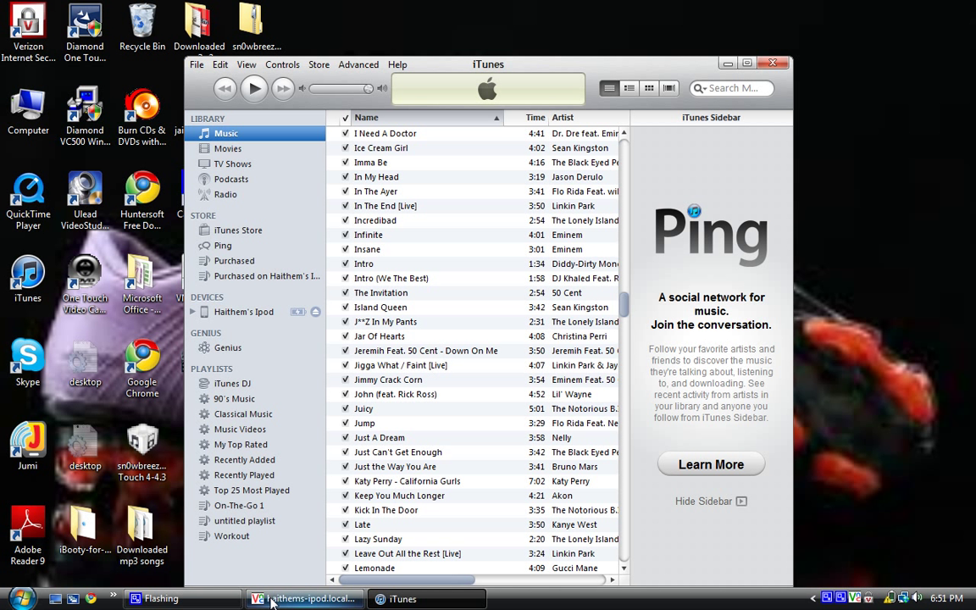
{"action": "left_click", "coordinate": [305, 600]}
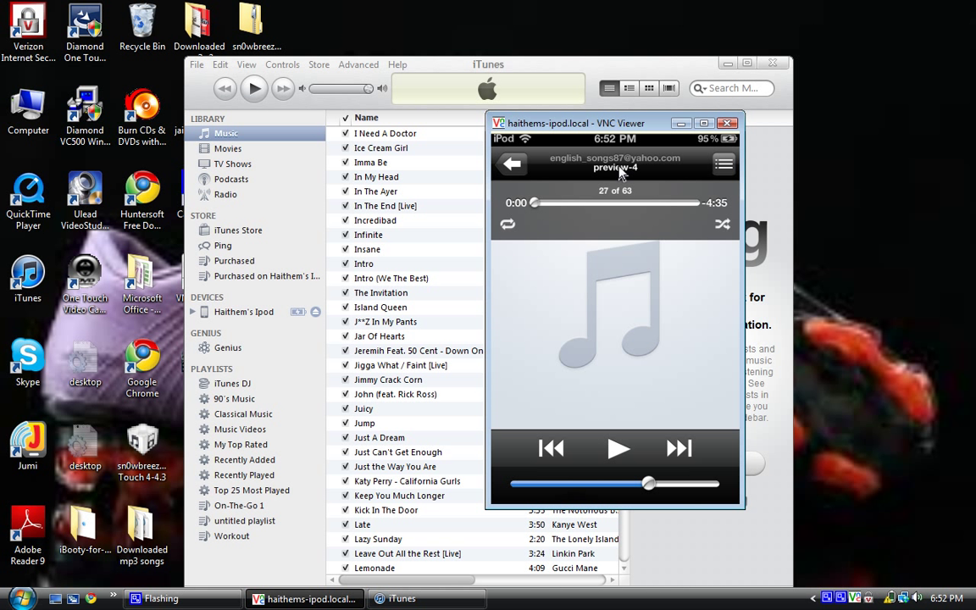
Return from preview-4's Now Playing screen to the Recently Added playlist.
{"action": "left_click", "coordinate": [512, 163]}
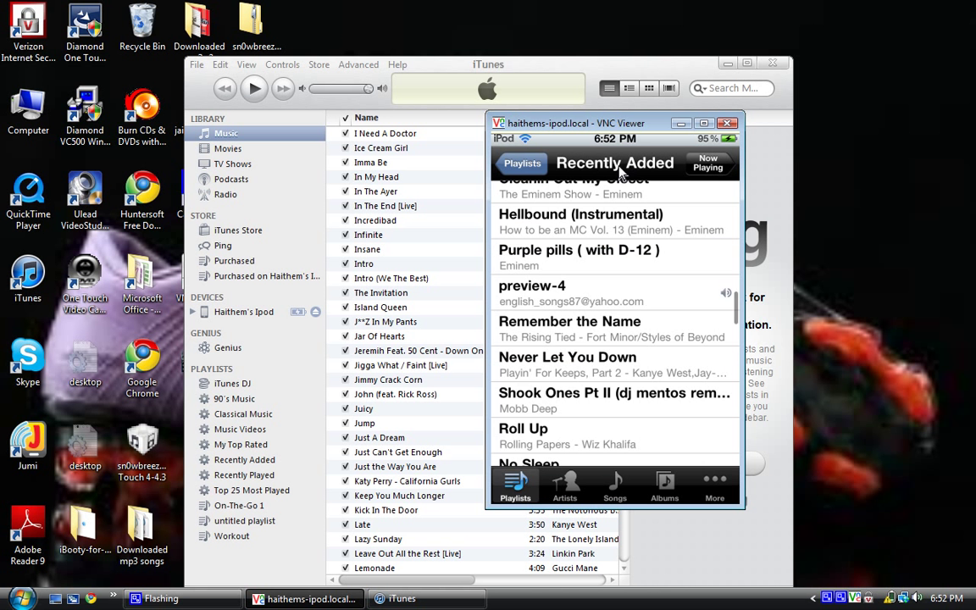